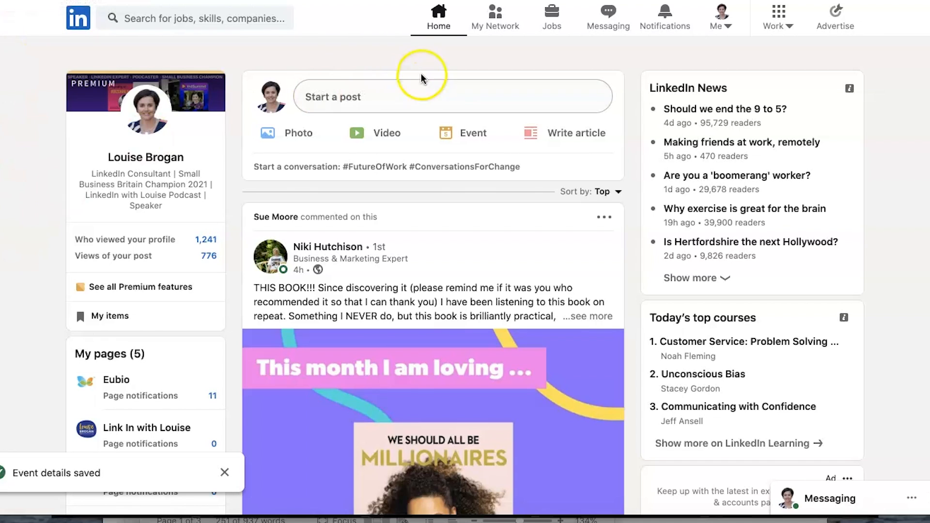
mouse_move(603, 71)
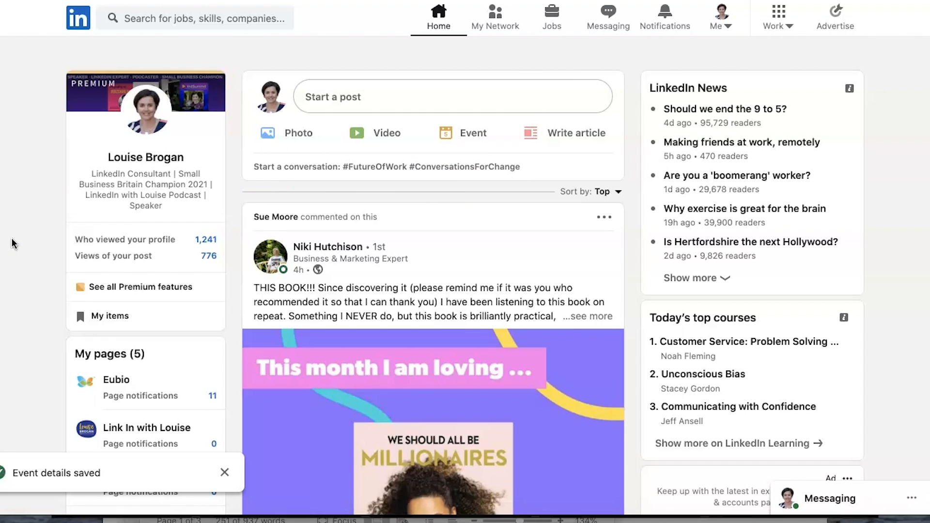
mouse_move(473, 132)
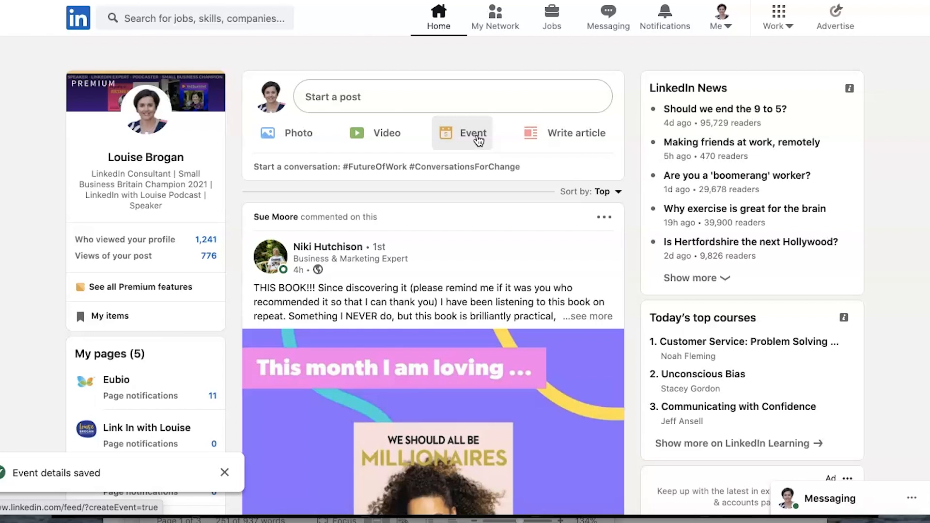
- Open the Link In with Louise company page in admin view, scrolled to Manage > Events
scroll("down", 3)
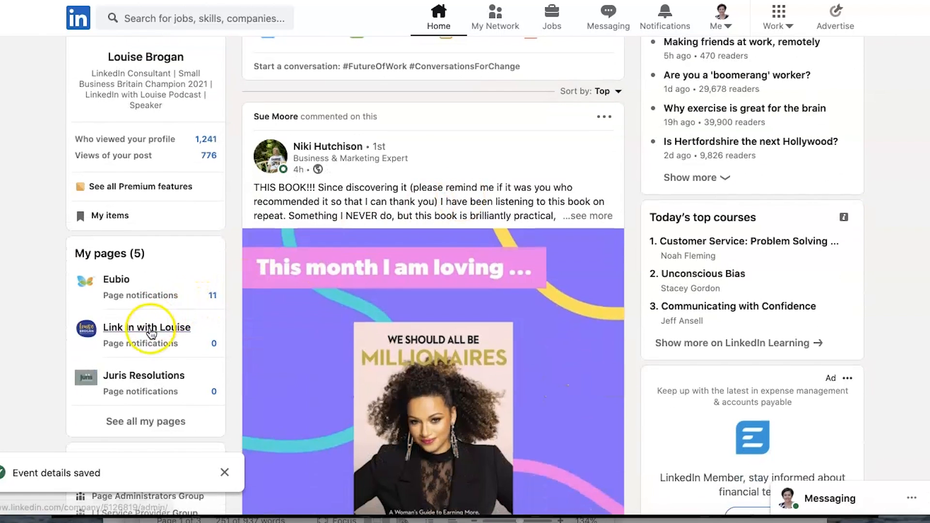
left_click(147, 327)
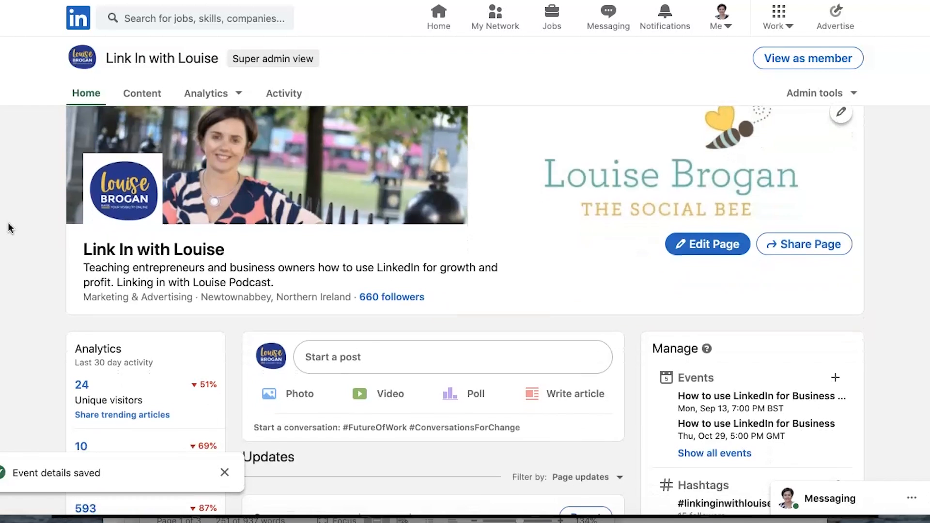
scroll("down", 3)
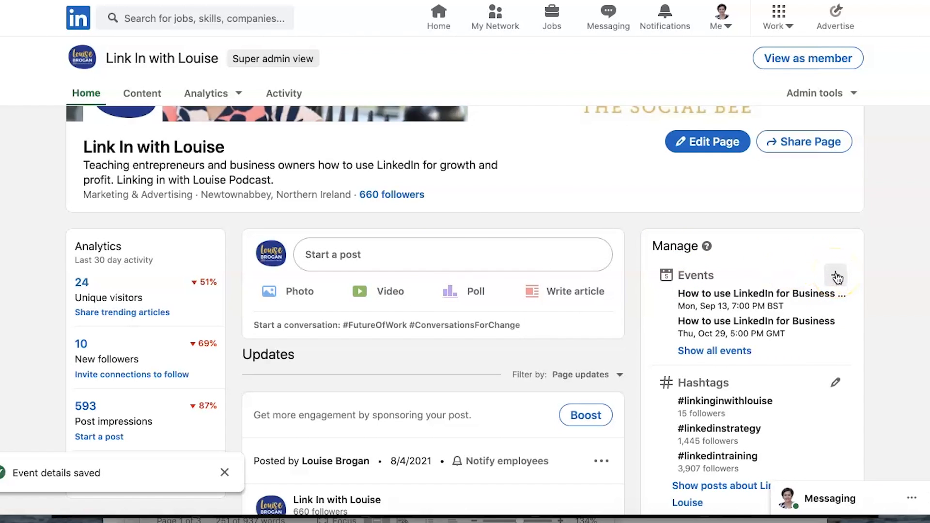
- Start a new page event named 'How to use LinkedIn for Business'
left_click(837, 275)
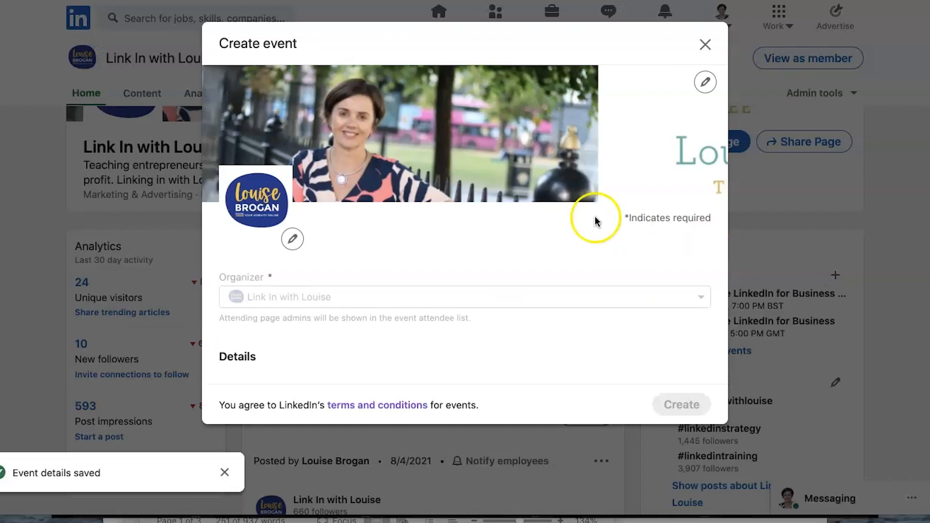
mouse_move(498, 265)
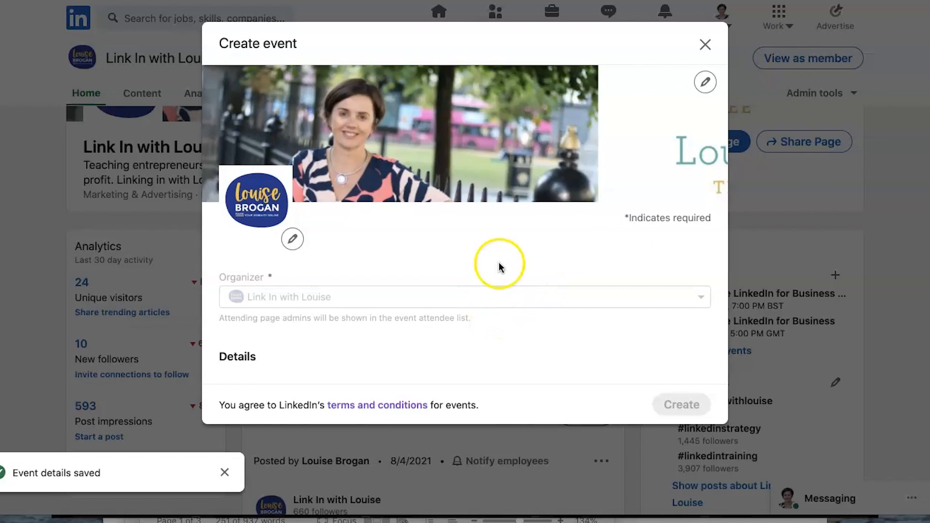
mouse_move(271, 299)
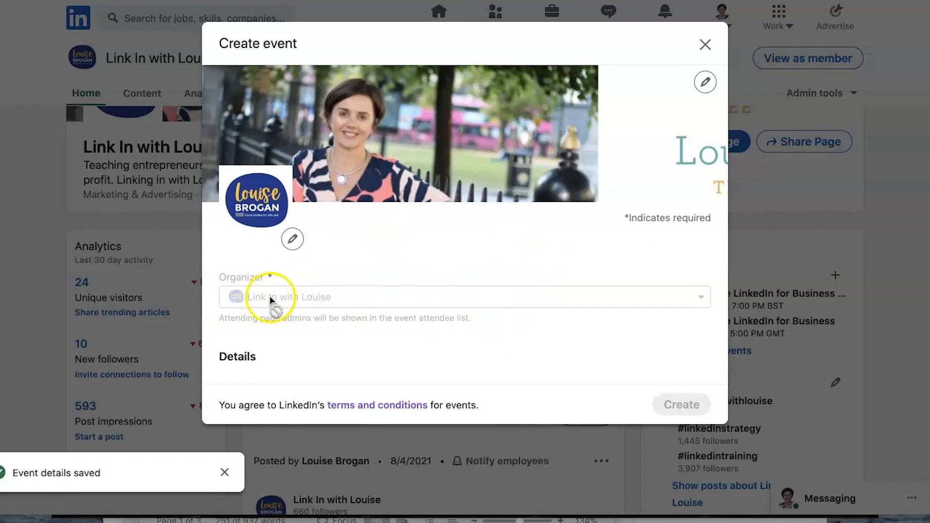
scroll("down", 3)
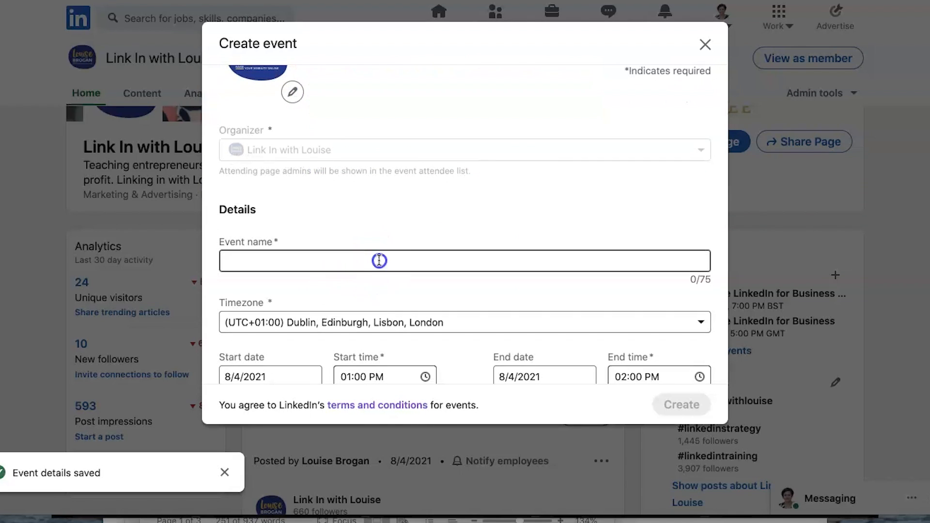
type("How to use LinkedIn for Business")
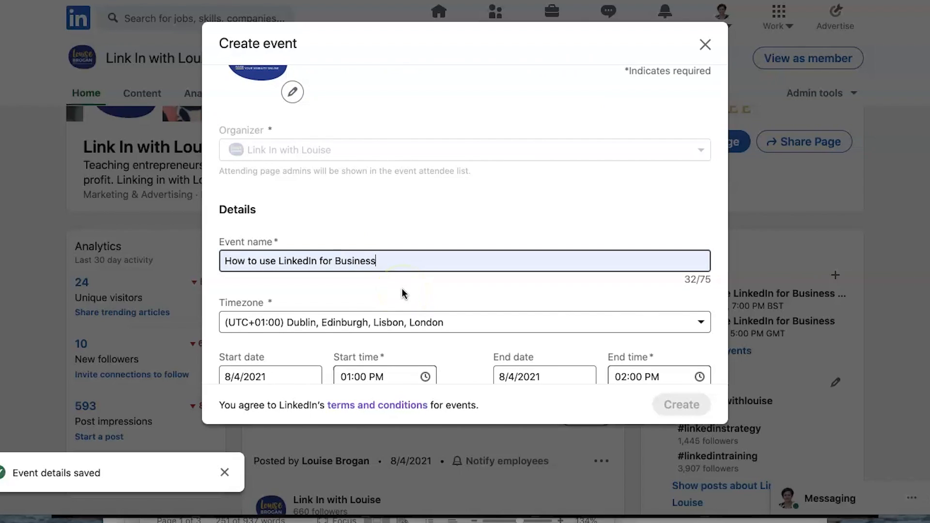
- Review the Timezone dropdown, keeping UTC+01:00 Dublin, London
scroll("down", 3)
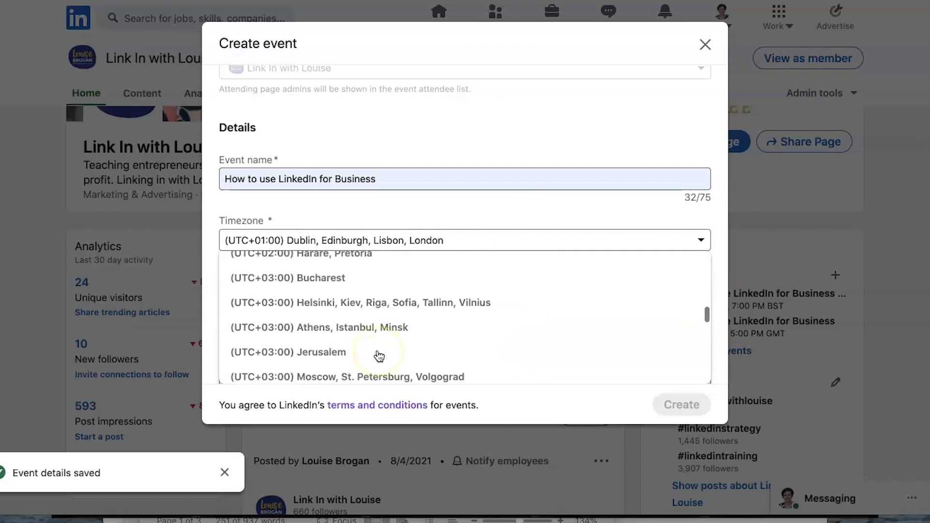
scroll("down", 3)
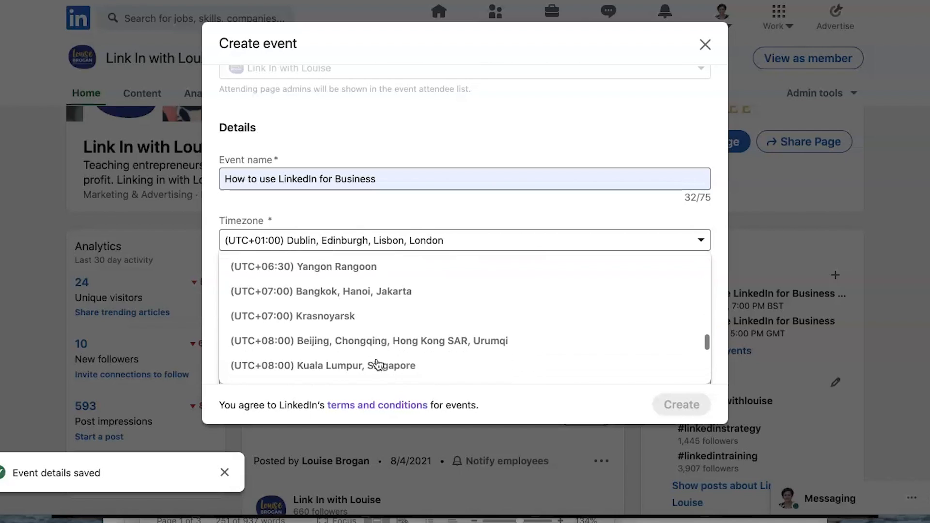
scroll("down", 3)
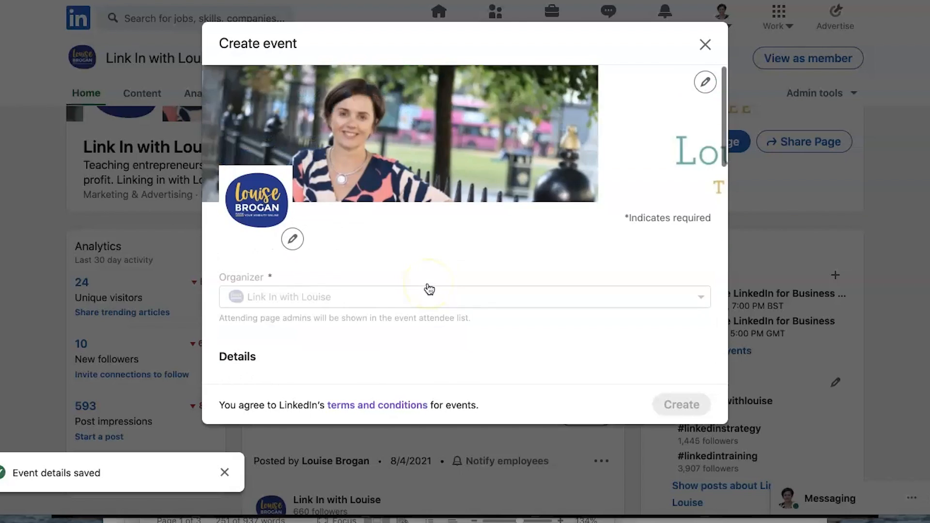
left_click(464, 202)
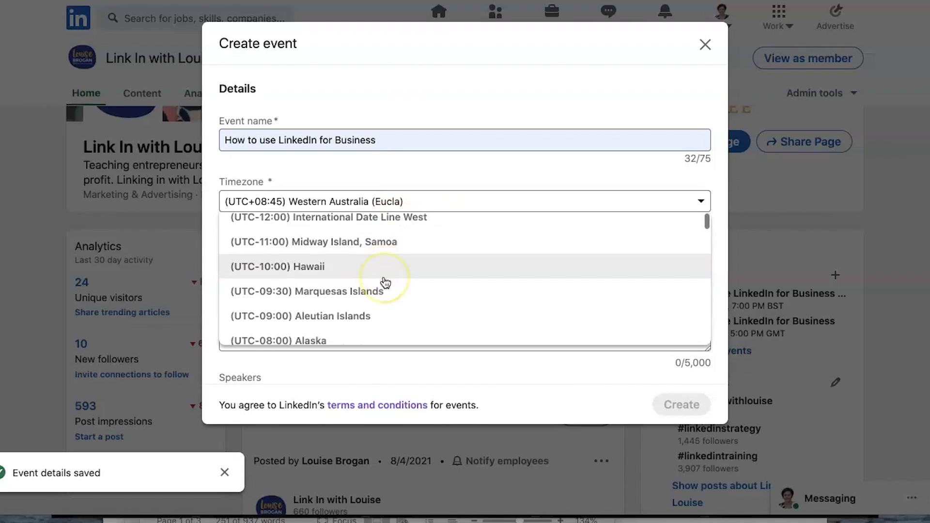
scroll("down", 3)
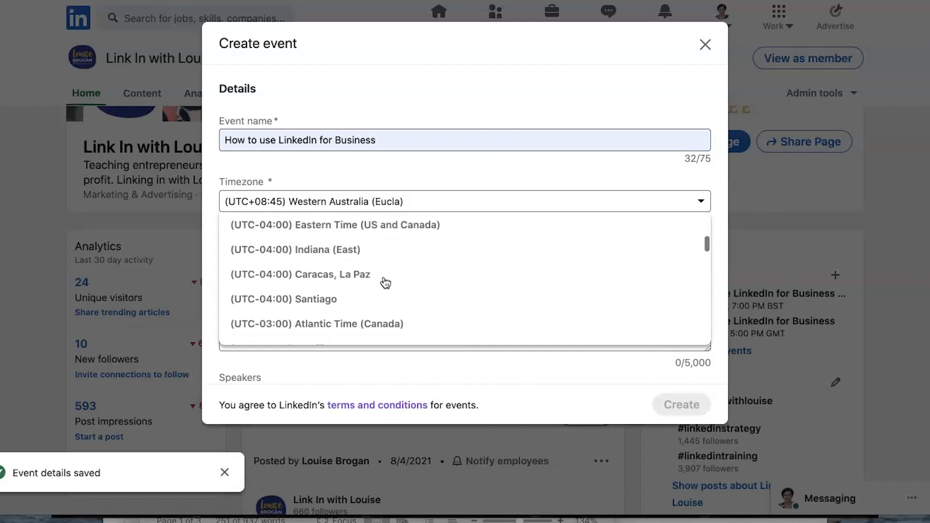
scroll("down", 3)
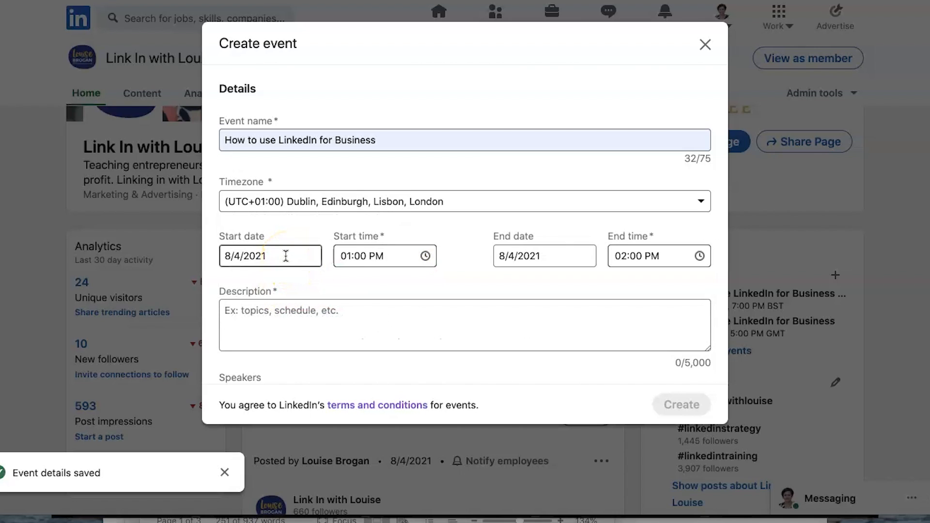
- Set the event start date to 18 August 2021
left_click(269, 255)
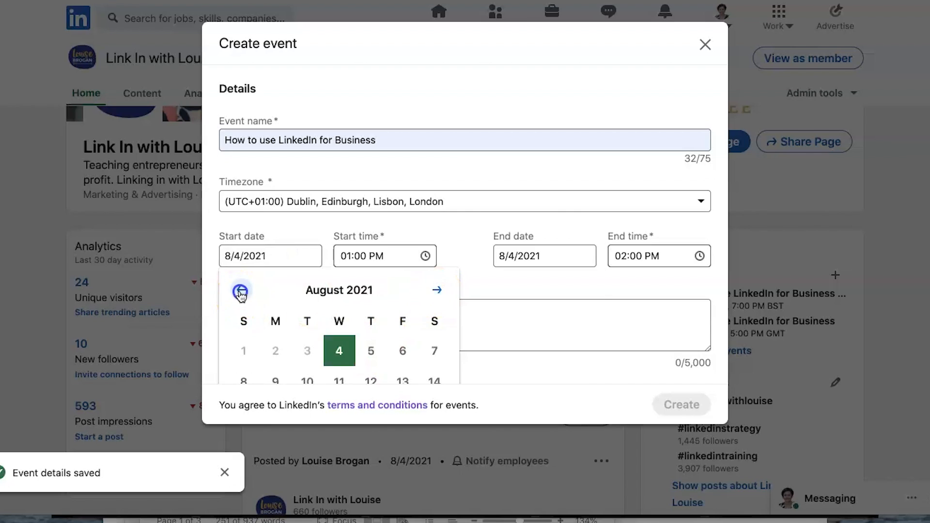
scroll("down", 3)
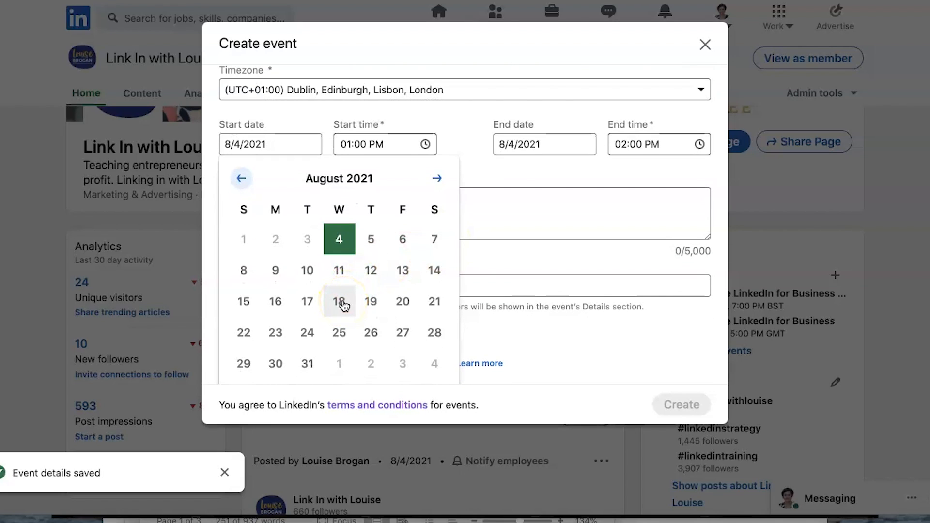
left_click(339, 301)
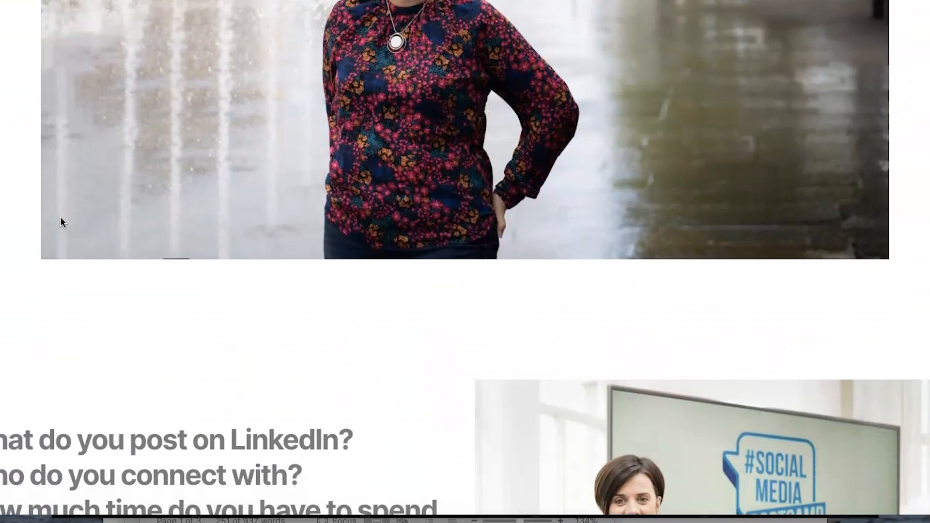
- Scroll the training landing page and select the list of topics the training covers
scroll("down", 3)
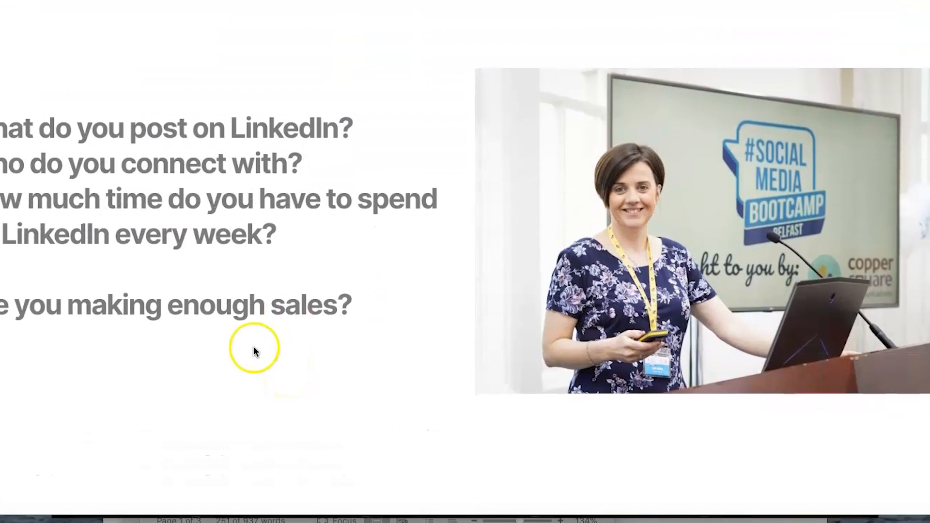
mouse_move(408, 261)
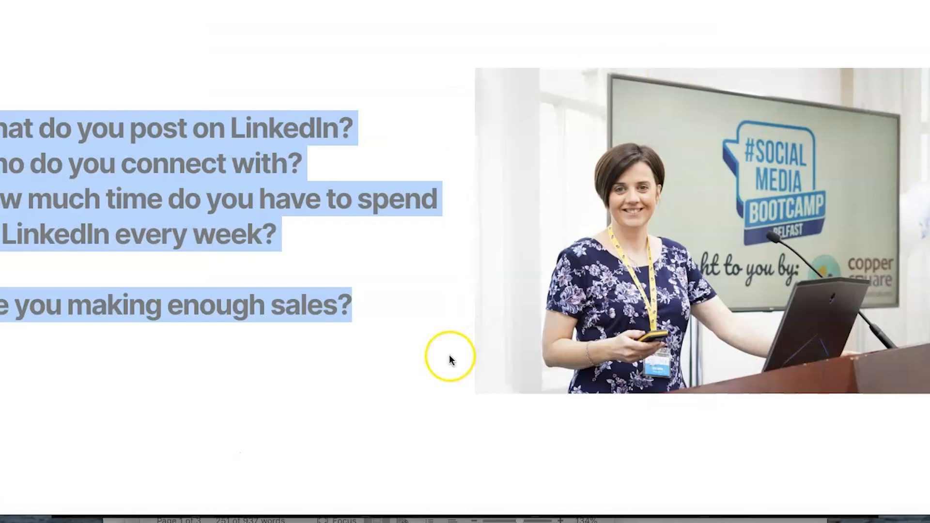
scroll("down", 3)
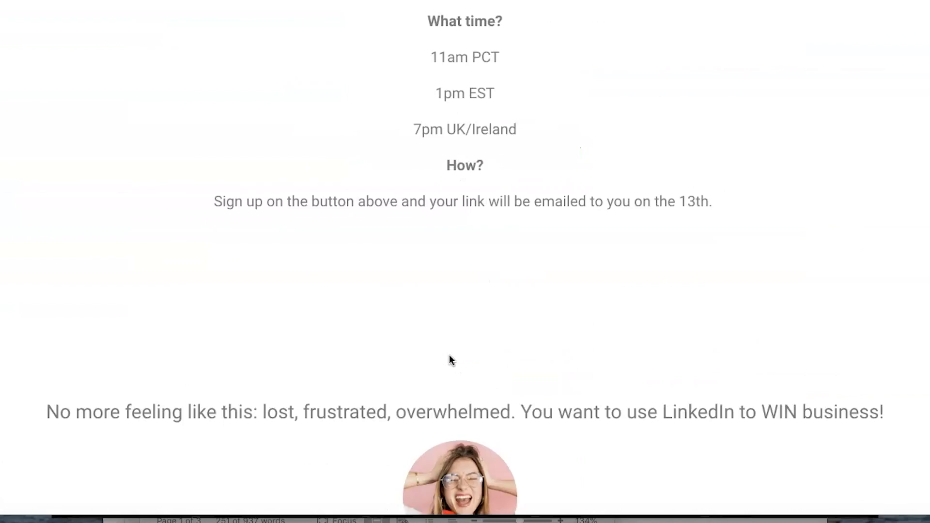
scroll("down", 3)
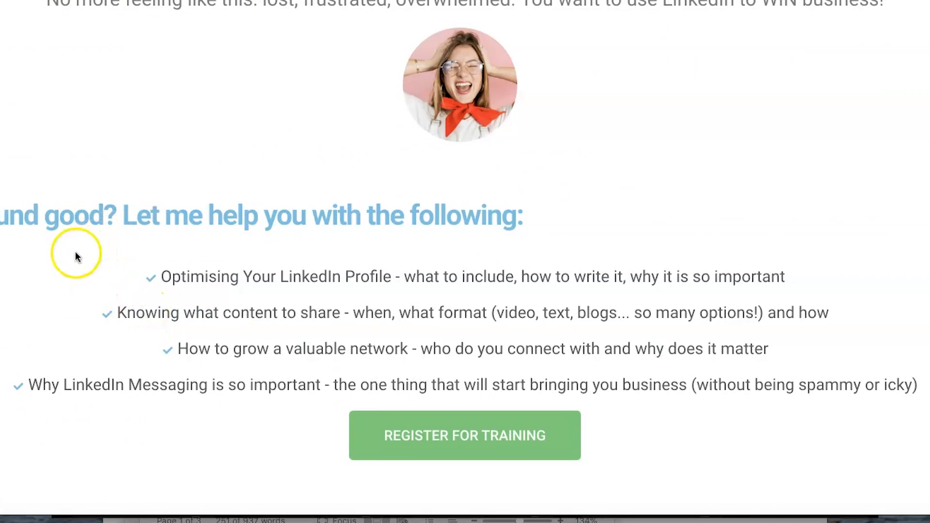
left_click_drag(76, 256, 894, 410)
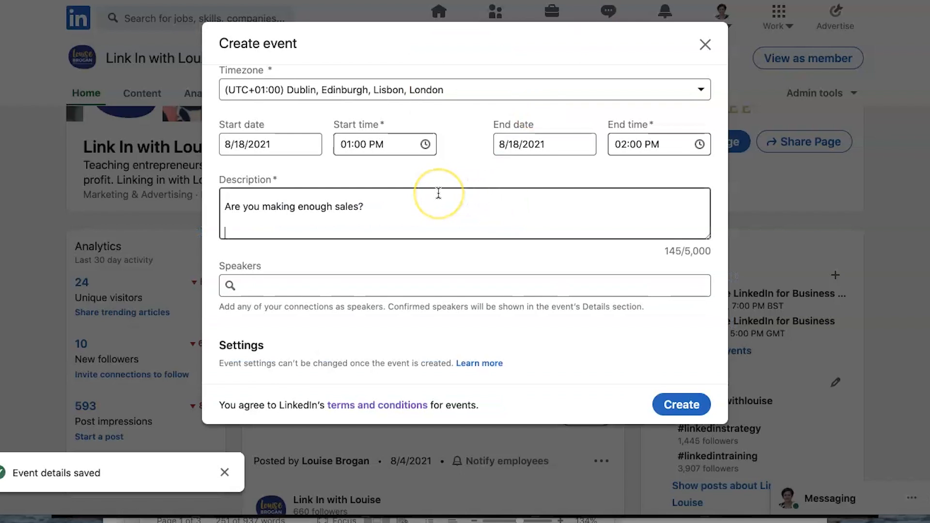
- Add 'In this free webinar, I will be' and the 'Sign up on the link below' line to the description
type("In this free")
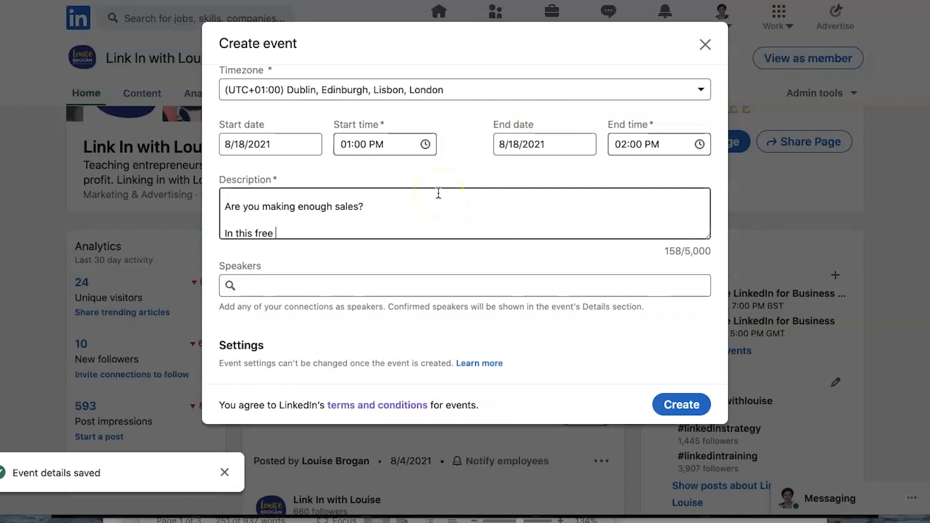
type("webinar, I will b")
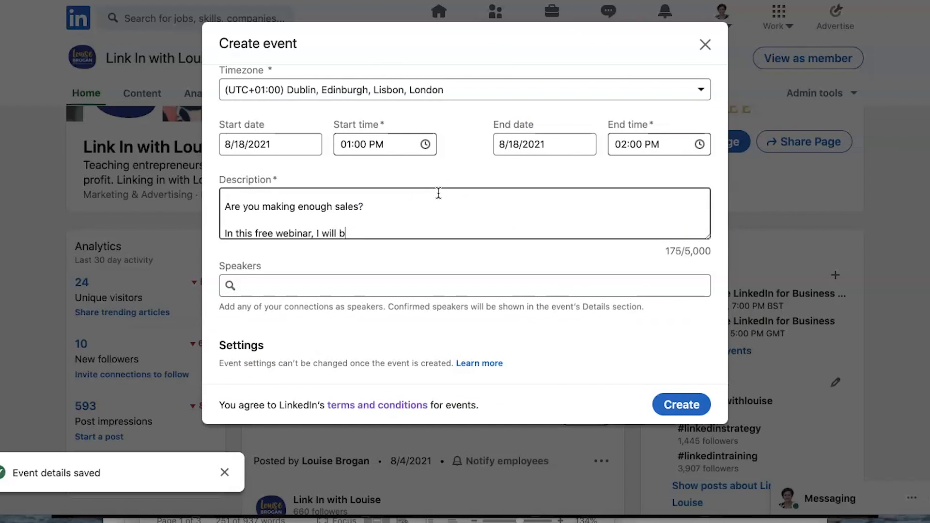
type("e")
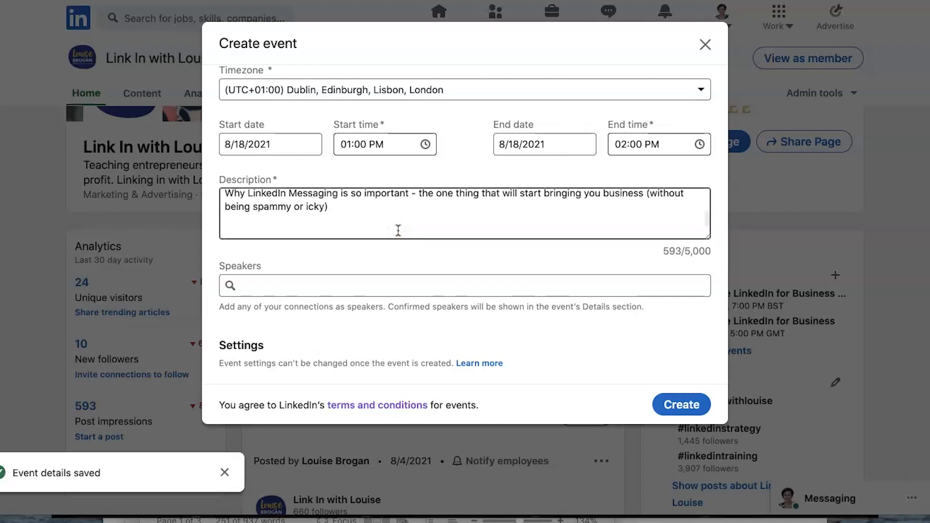
type("Sign up on the")
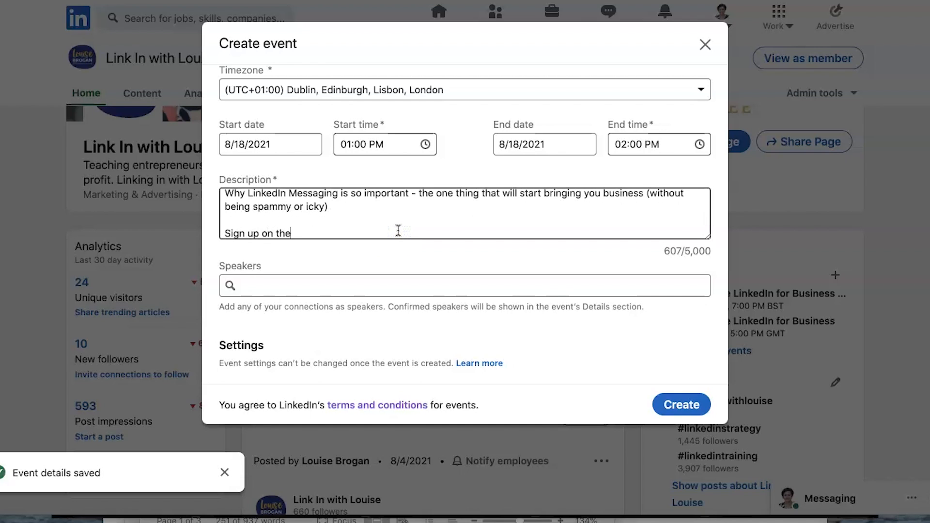
type("link below to make sure you don't miss this free training.")
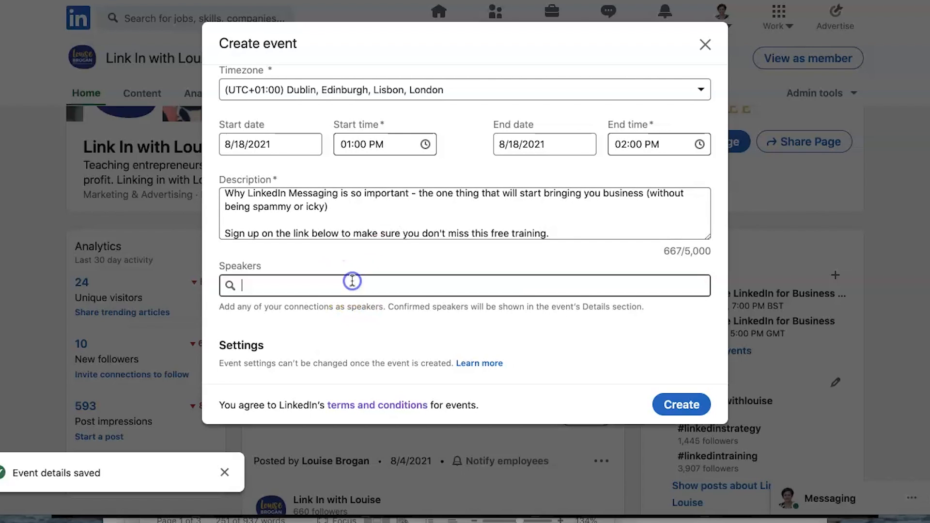
type("louise")
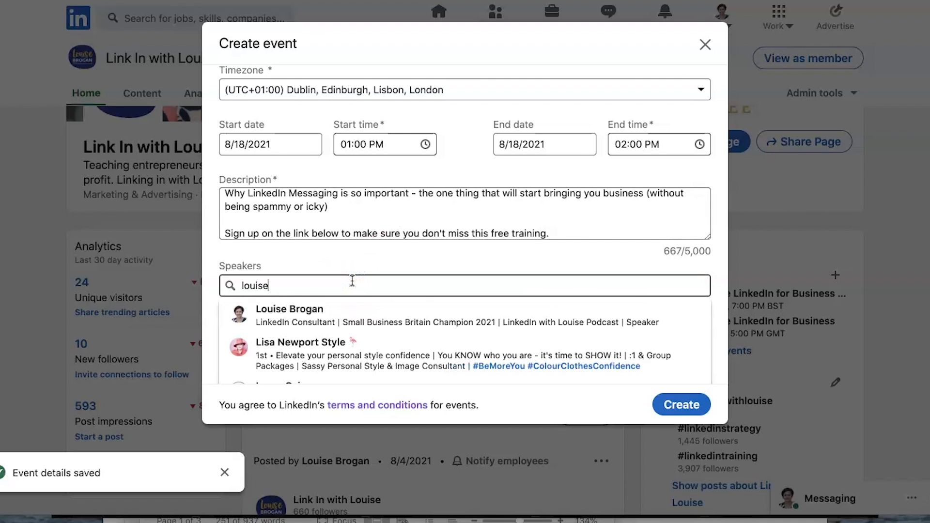
left_click(290, 315)
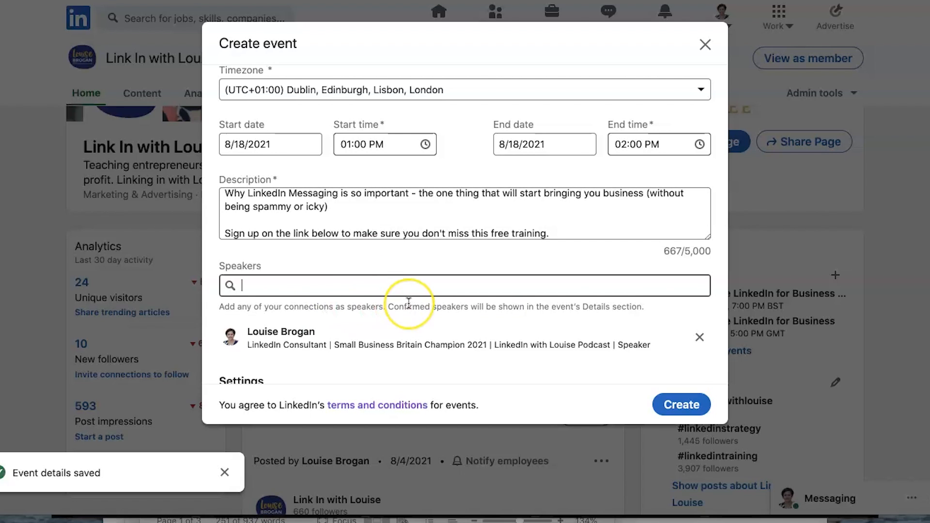
scroll("down", 3)
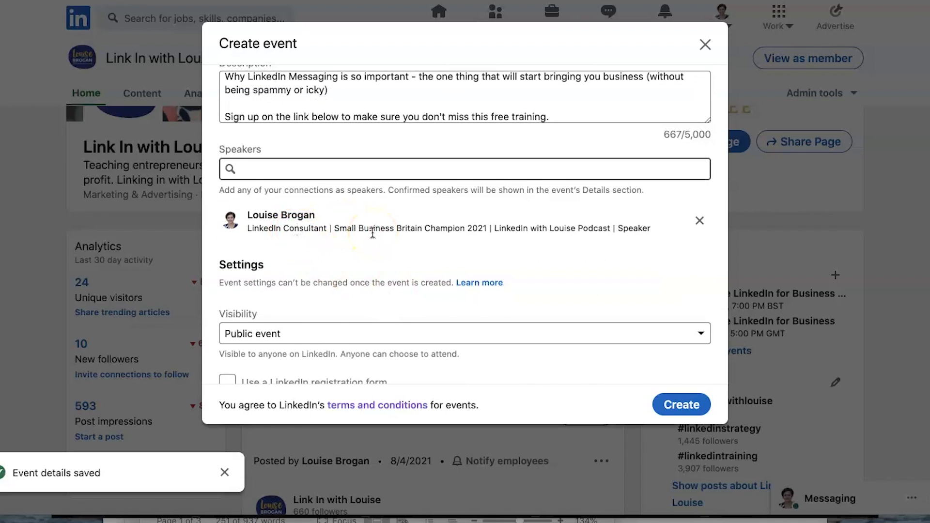
mouse_move(395, 225)
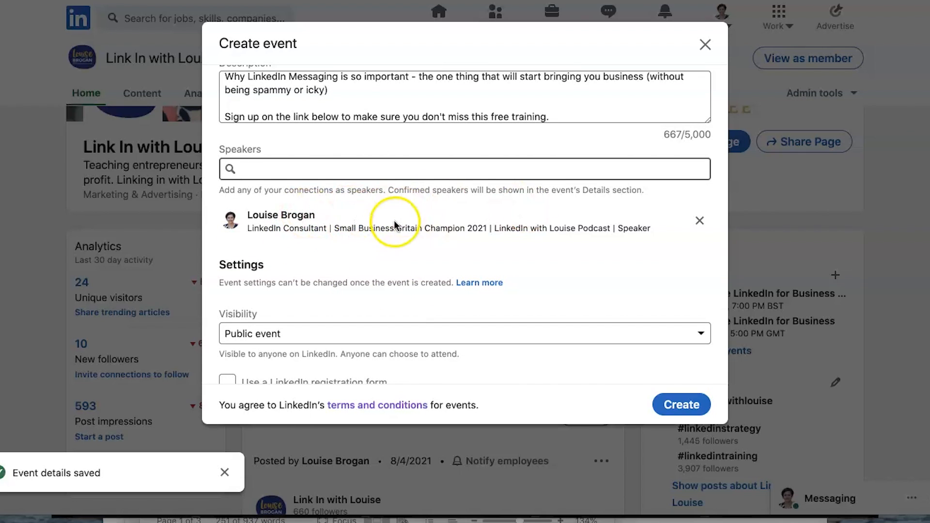
- Keep the event Public after trying Private, and enable the LinkedIn registration form
scroll("down", 3)
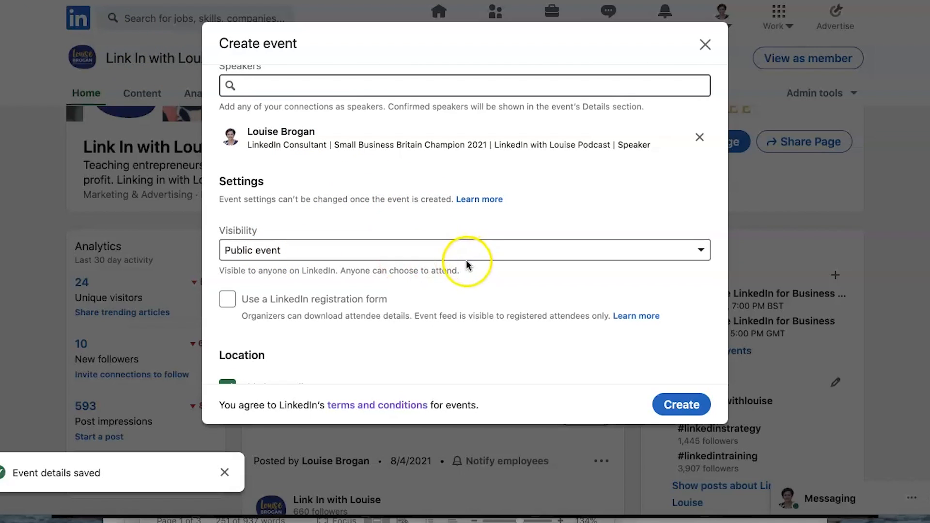
scroll("down", 3)
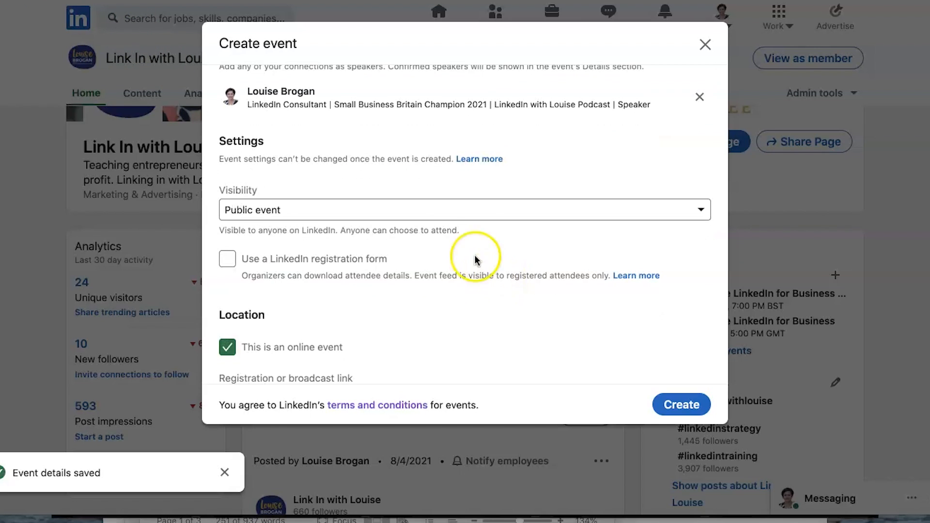
left_click(464, 209)
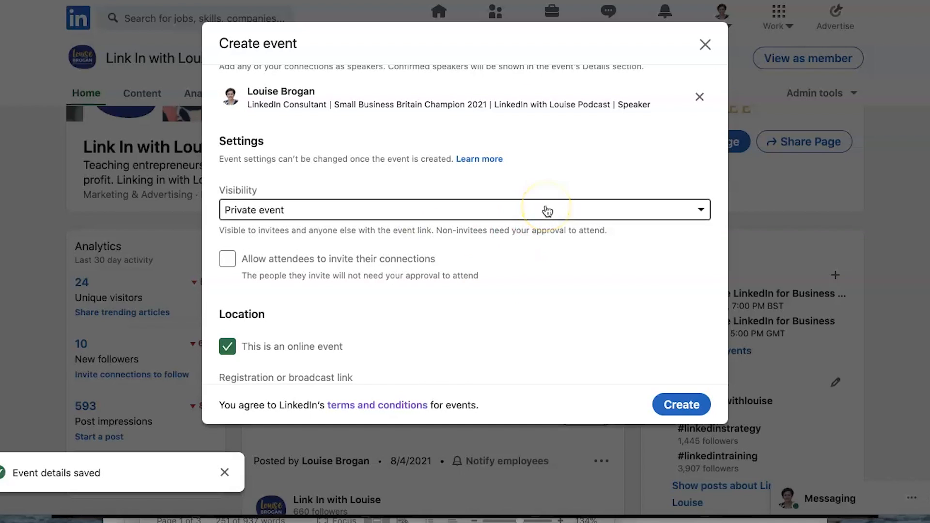
left_click(465, 209)
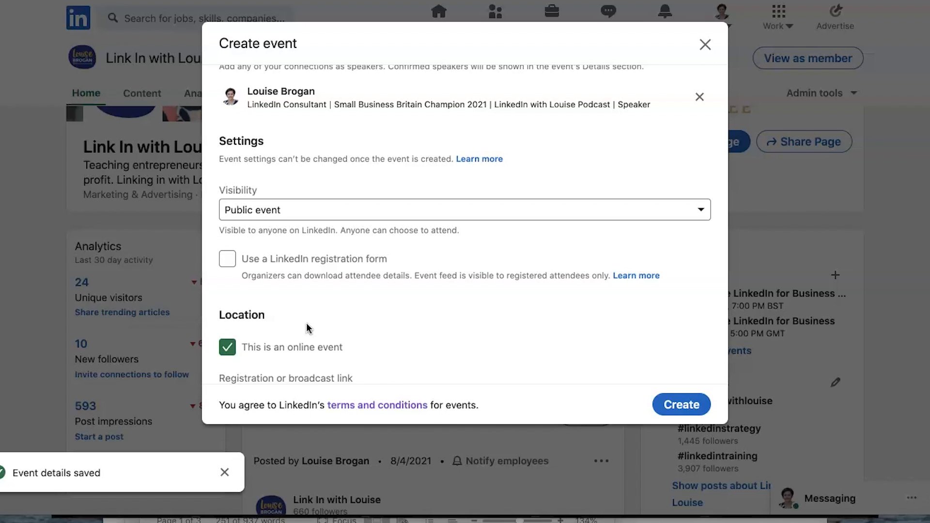
mouse_move(258, 294)
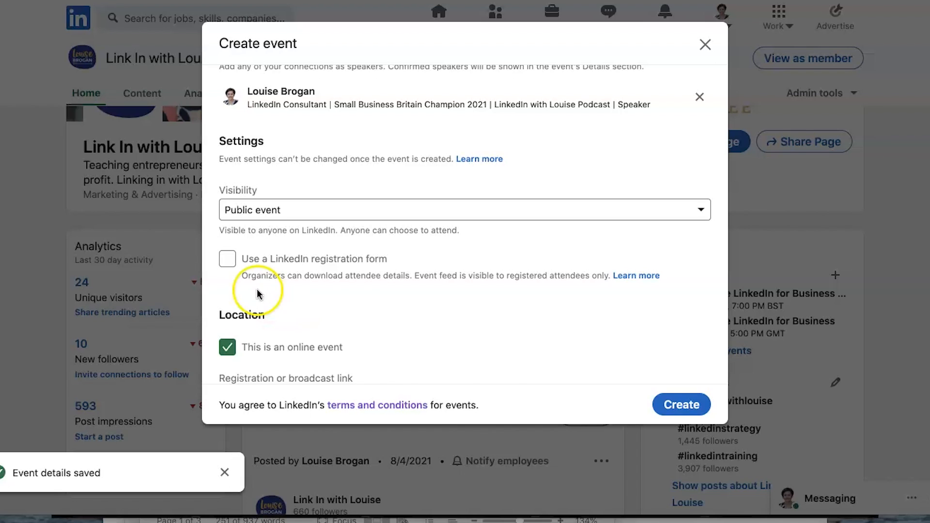
left_click(227, 259)
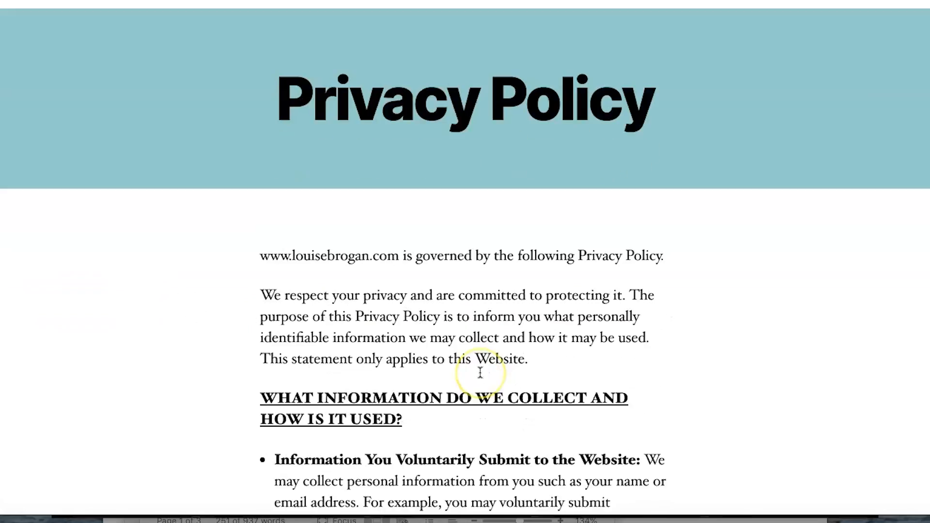
- Scroll through the louisebrogan.com Privacy Policy page
scroll("down", 3)
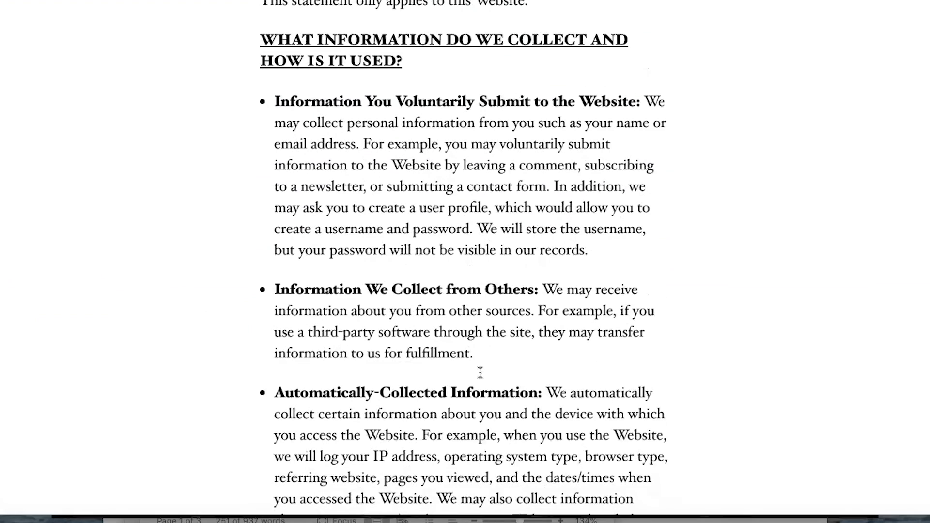
scroll("down", 3)
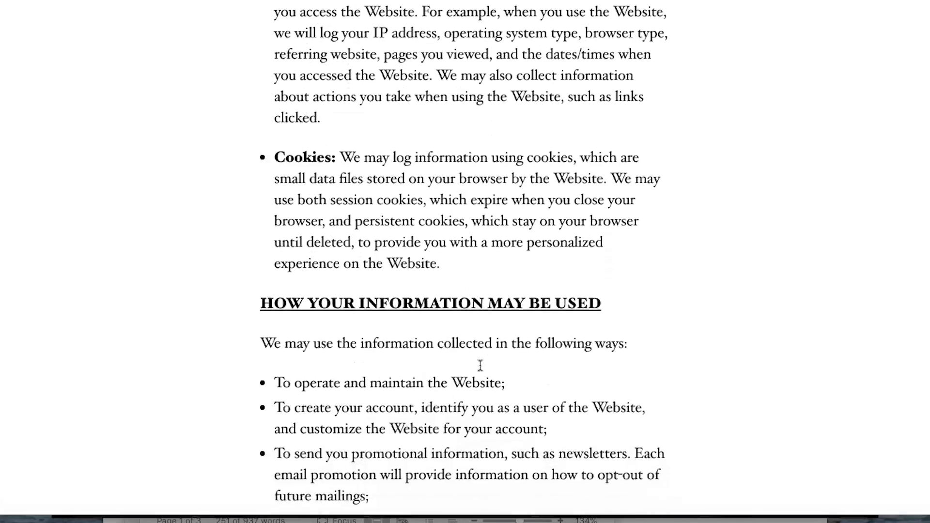
scroll("down", 3)
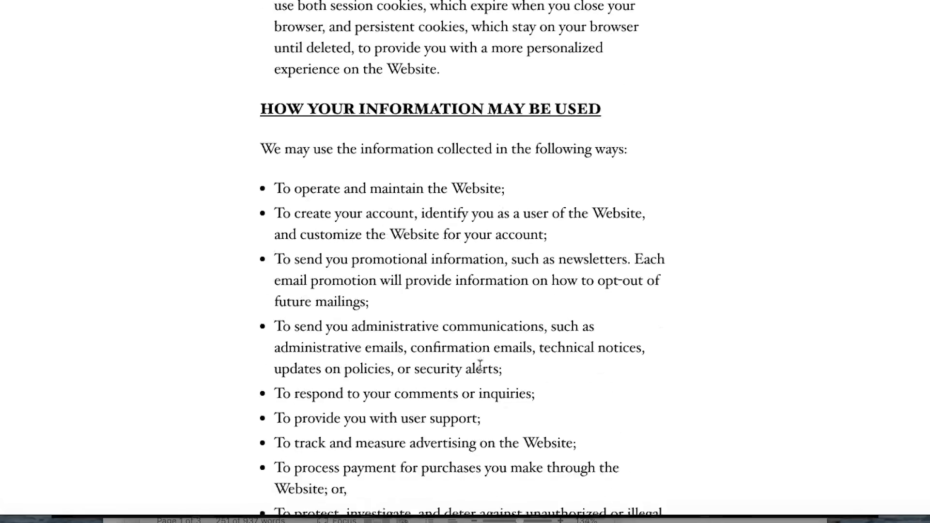
scroll("down", 3)
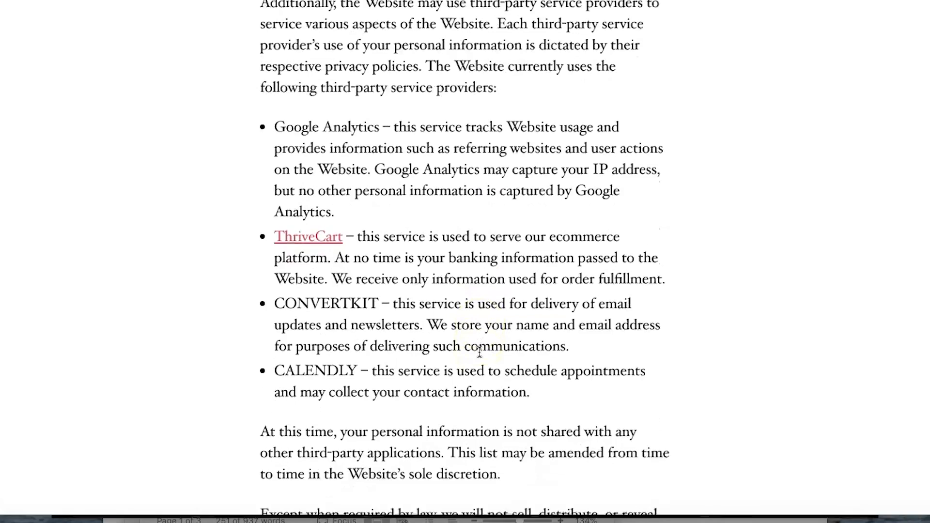
scroll("down", 3)
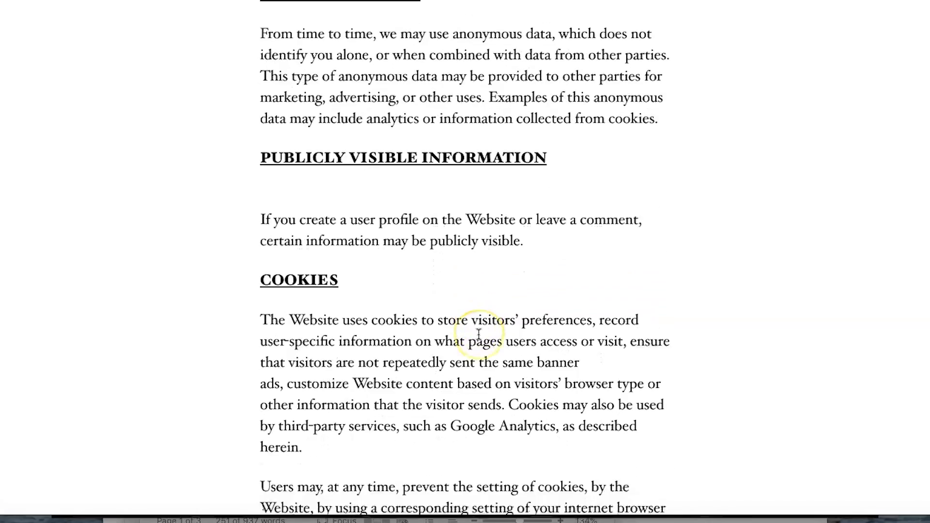
scroll("down", 3)
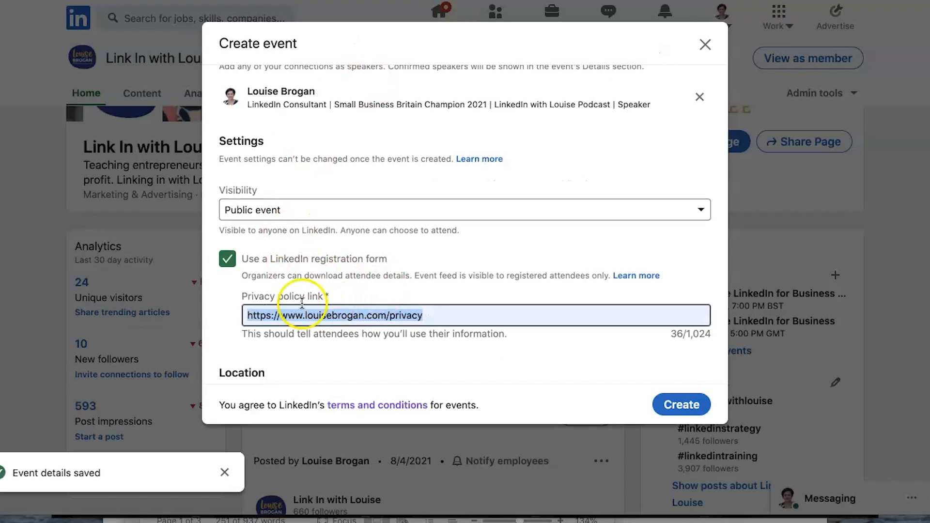
mouse_move(398, 260)
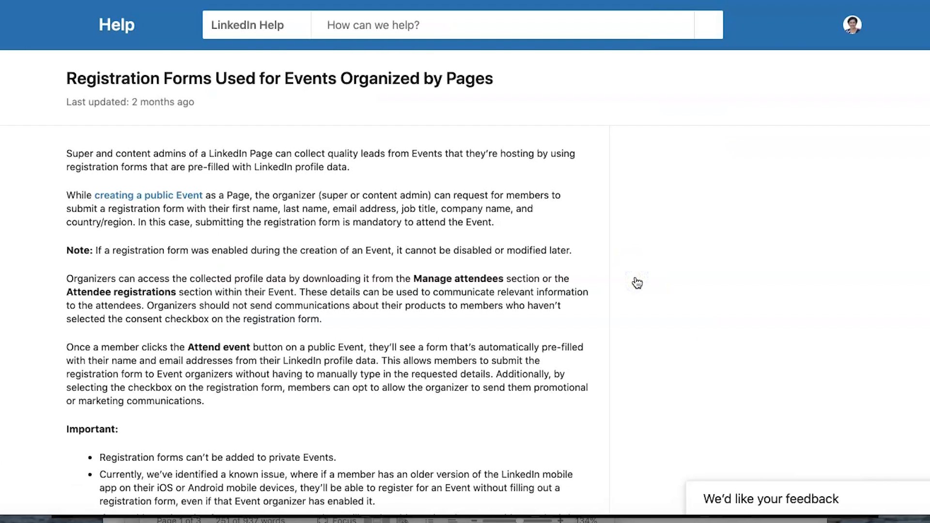
scroll("down", 3)
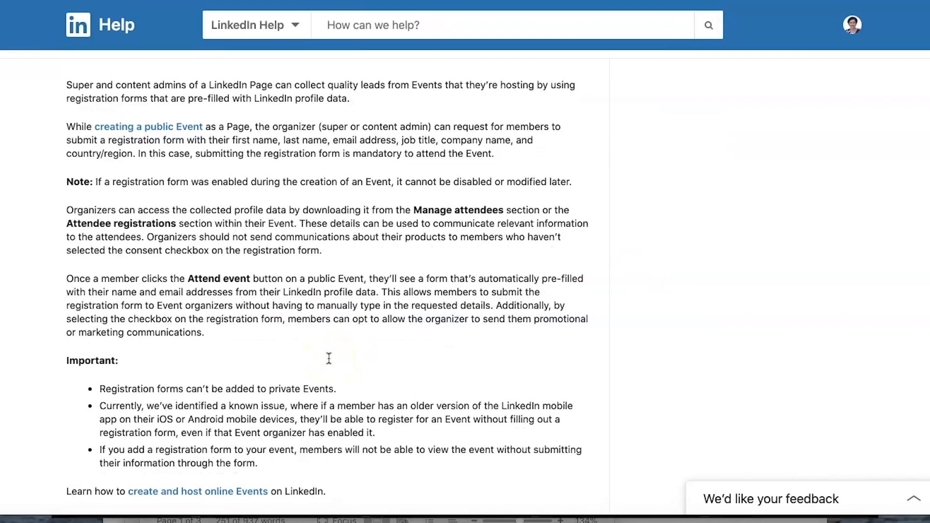
scroll("down", 3)
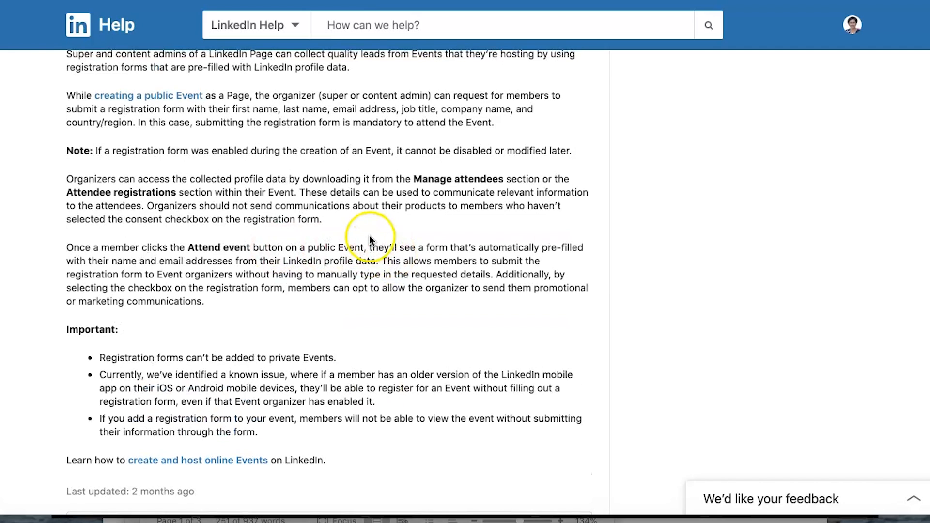
mouse_move(398, 224)
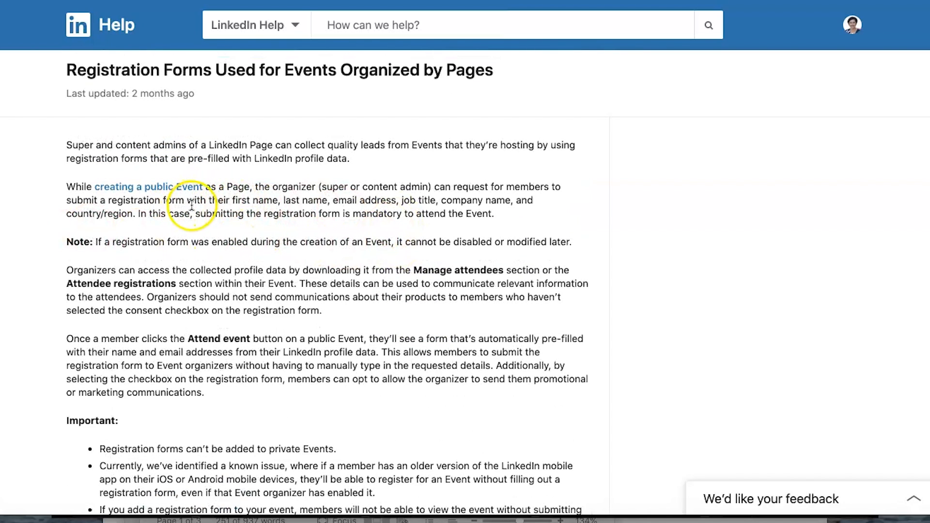
left_click_drag(187, 200, 329, 206)
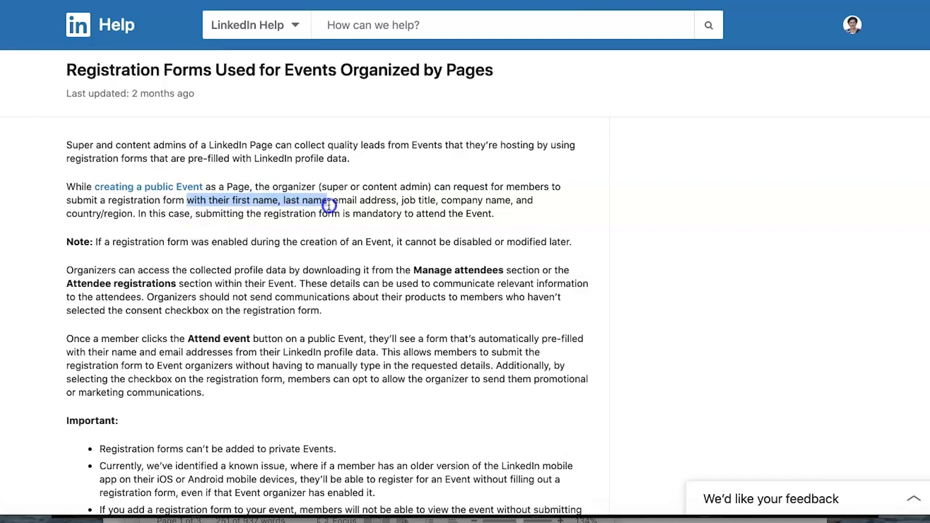
left_click_drag(329, 206, 343, 211)
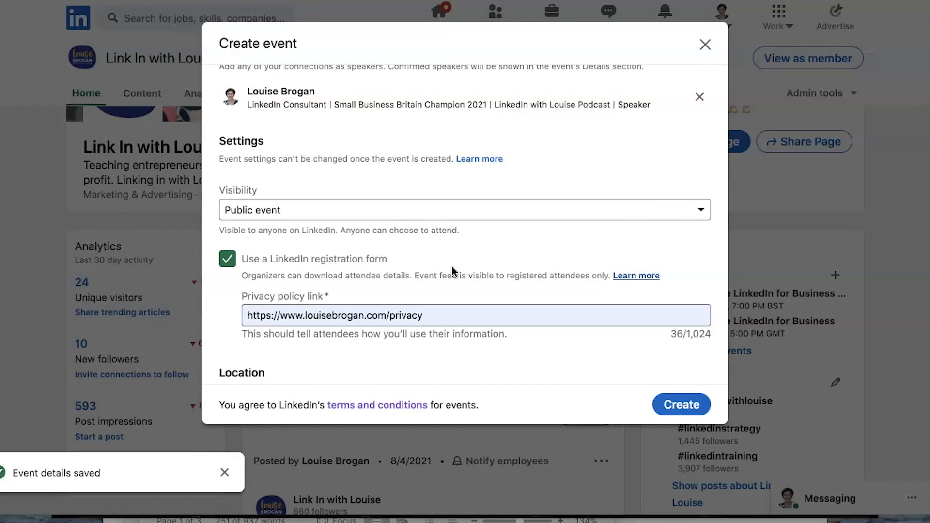
- Untick 'Use a LinkedIn registration form' on the event
scroll("down", 3)
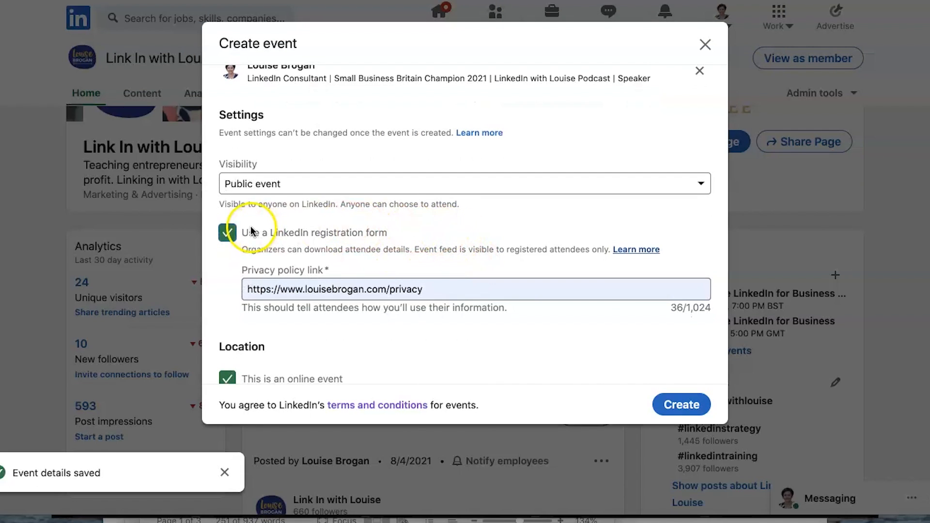
left_click(227, 232)
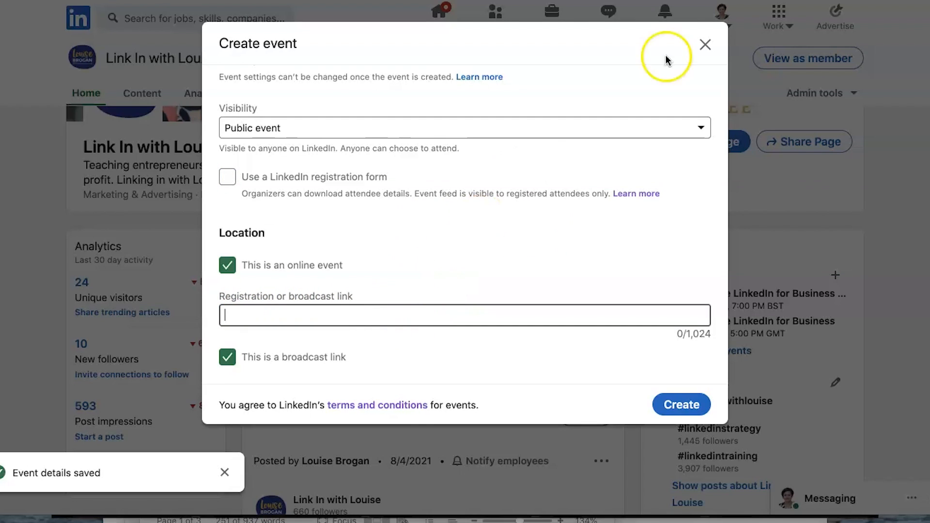
mouse_move(534, 353)
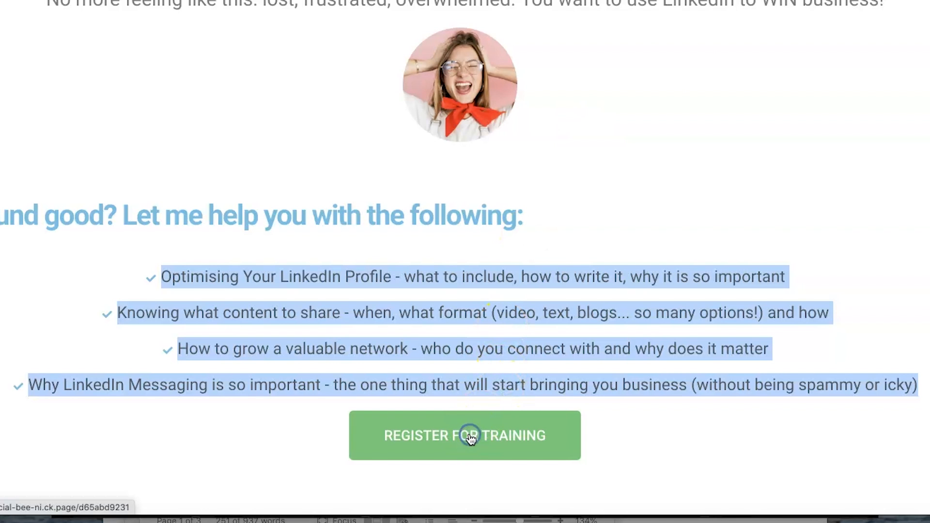
- Follow the landing page's Register for Training button
left_click(465, 436)
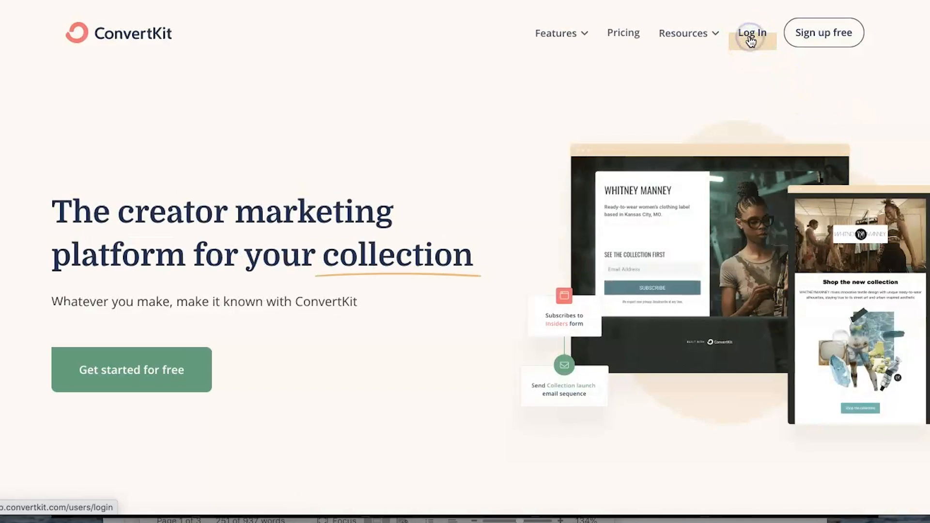
- Log in to ConvertKit, open the September 2021 Webinar landing page and select its share URL
left_click(752, 32)
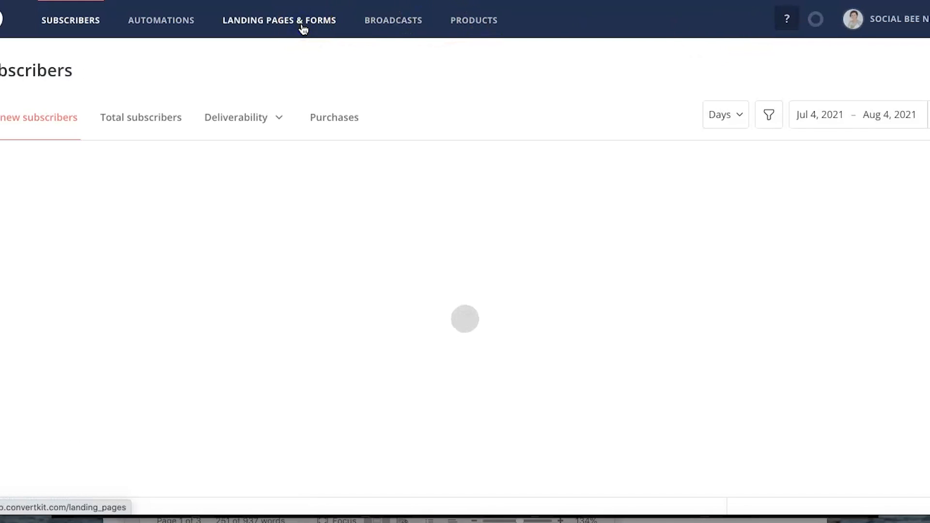
left_click(279, 20)
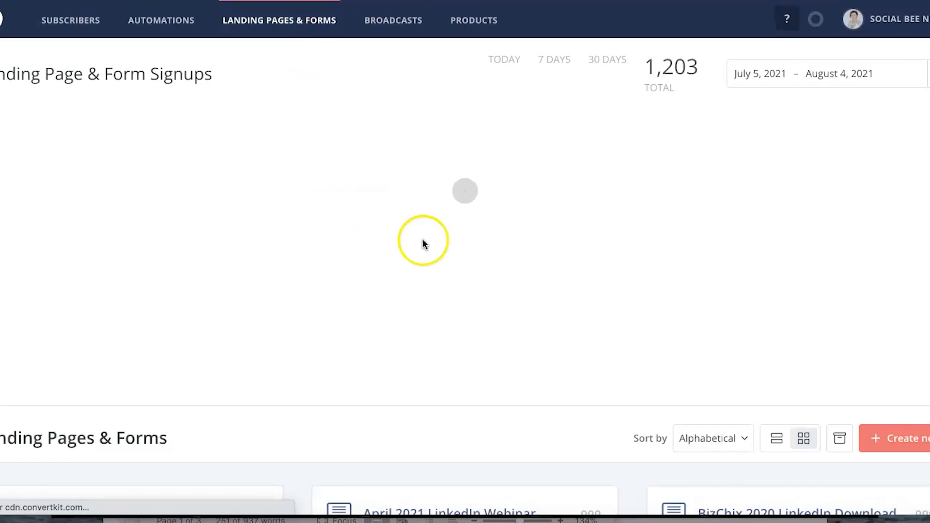
scroll("down", 3)
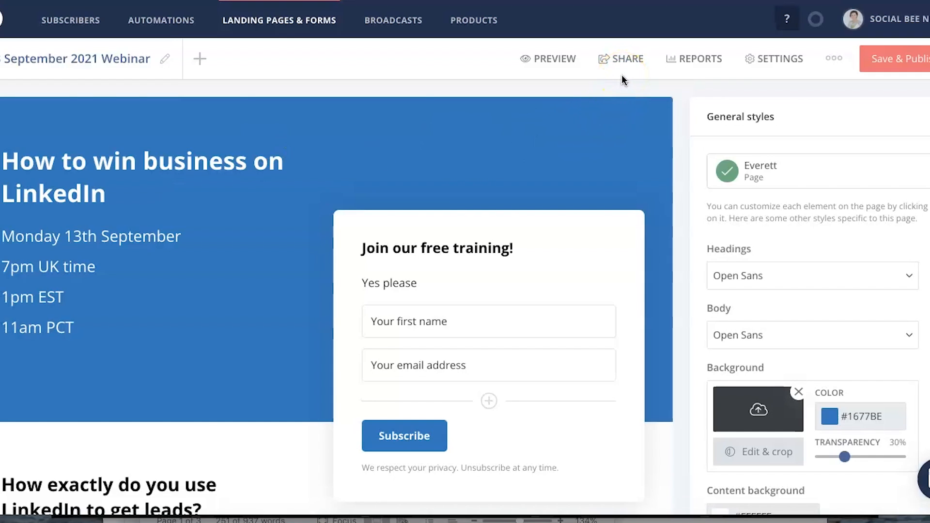
left_click(758, 409)
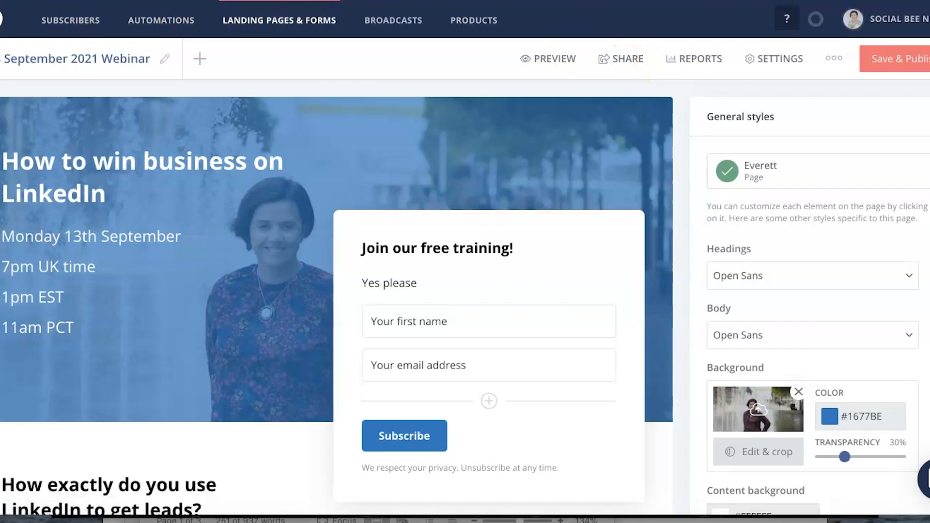
left_click(621, 58)
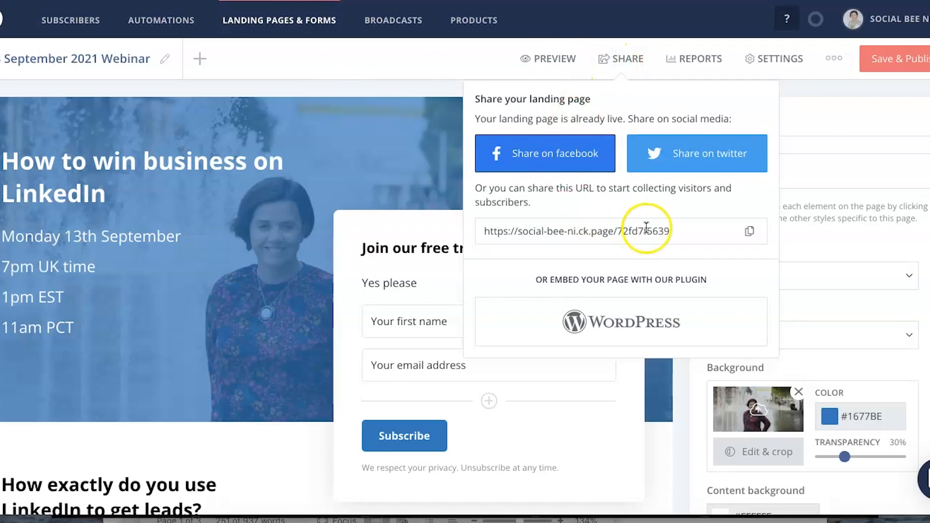
triple_click(576, 230)
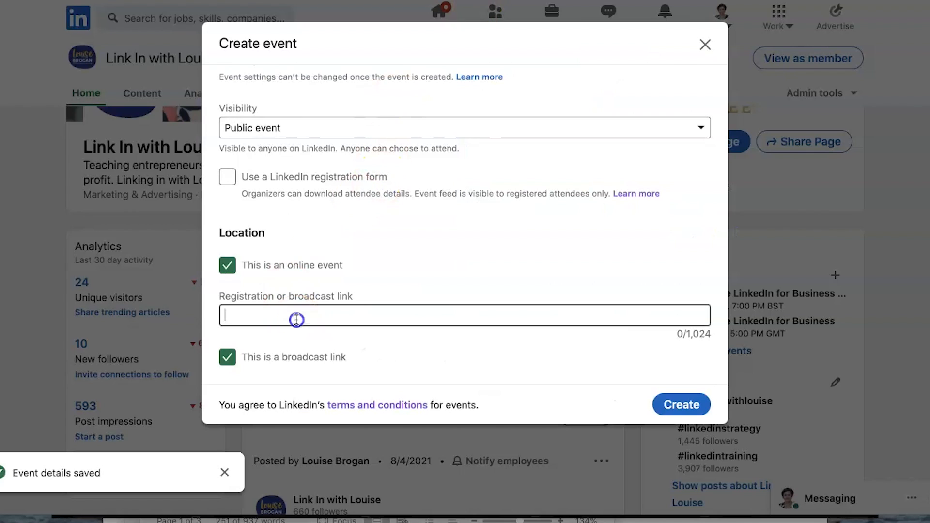
type("https://social-bee-ni.ck.page/72fd7f5639")
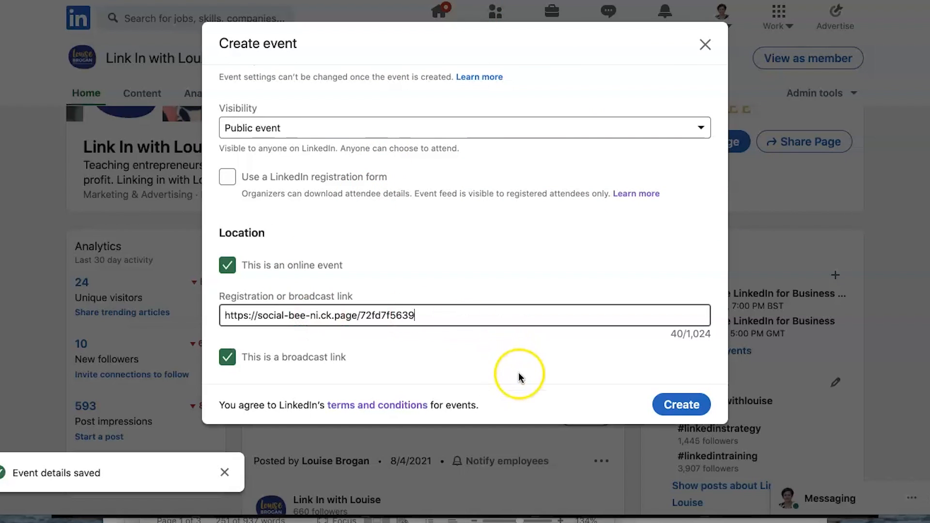
left_click(227, 357)
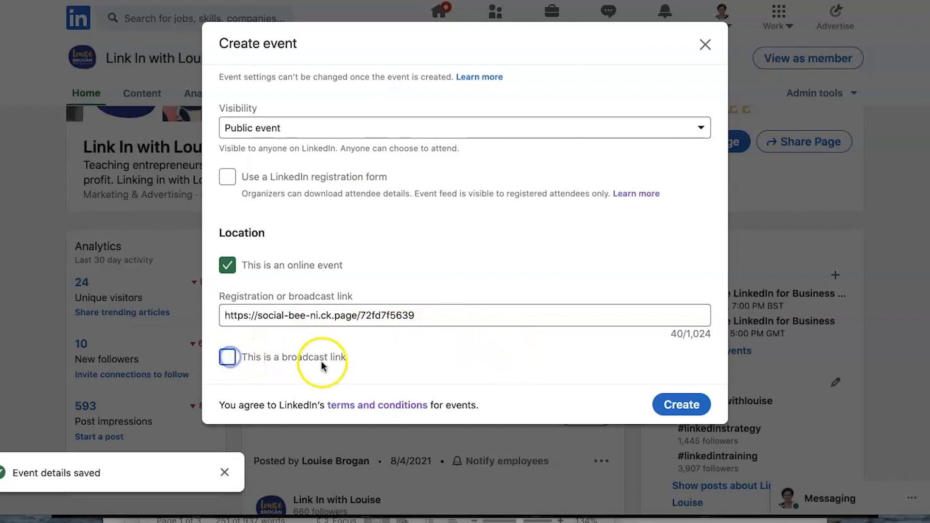
left_click(463, 315)
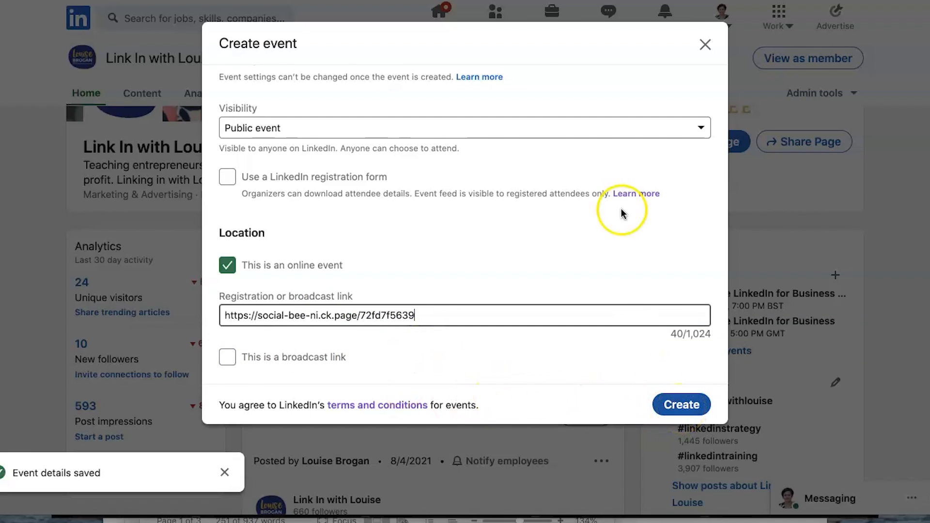
left_click(705, 44)
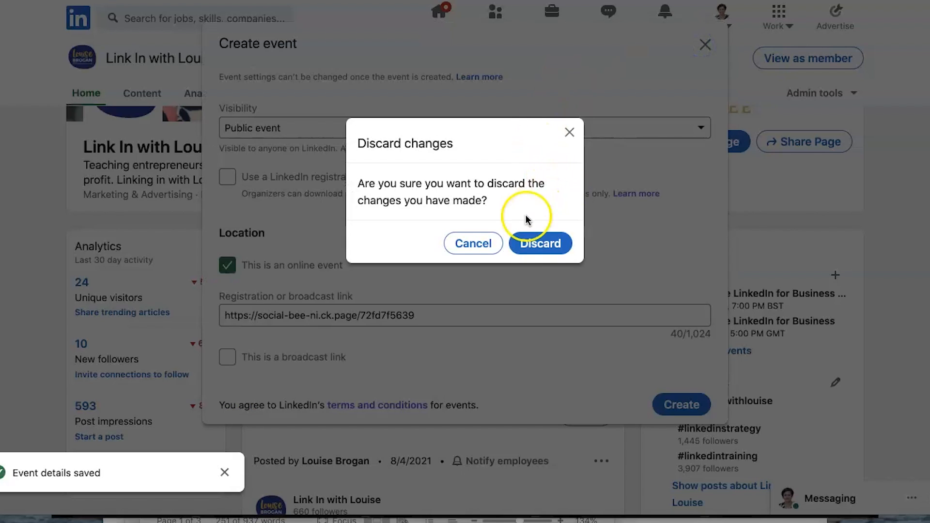
left_click(539, 243)
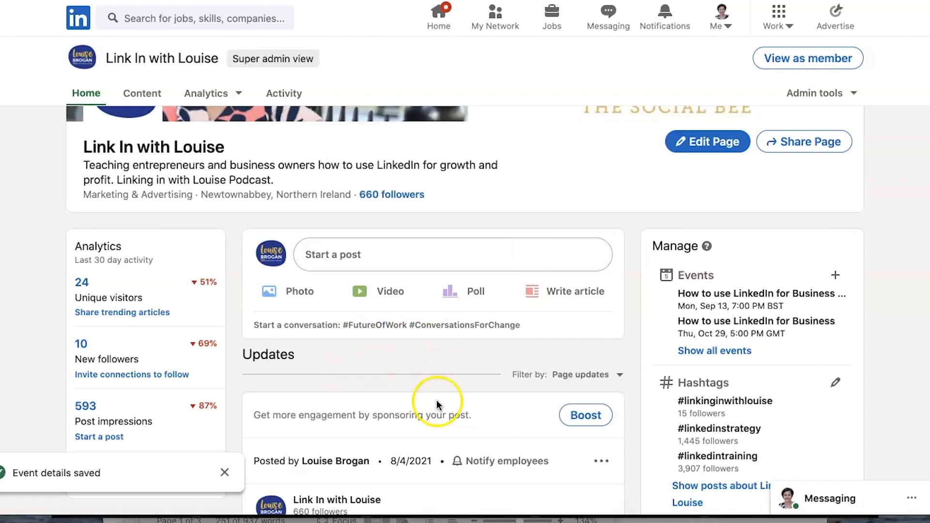
mouse_move(872, 336)
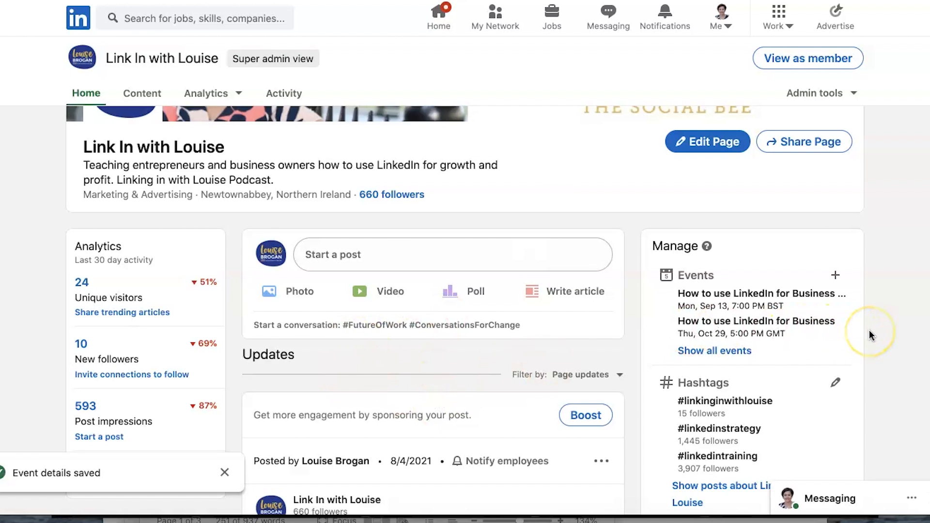
mouse_move(871, 335)
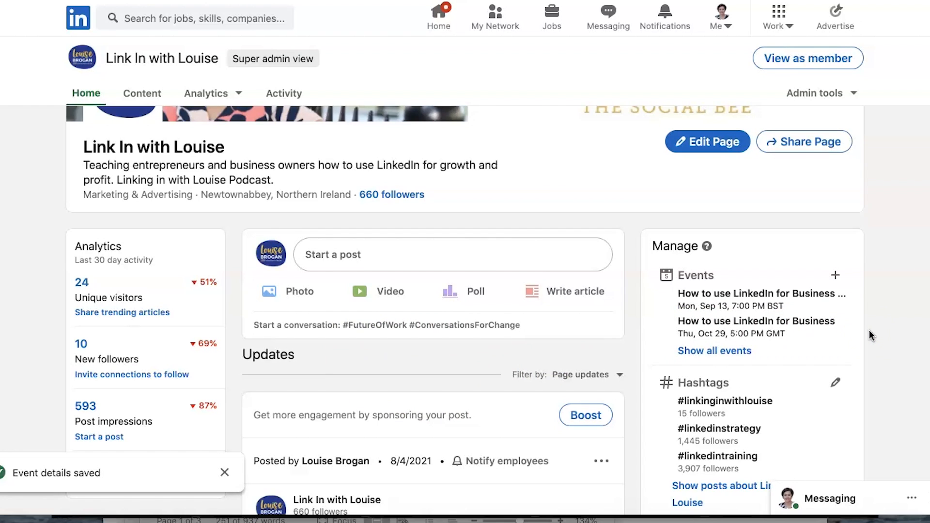
mouse_move(692, 288)
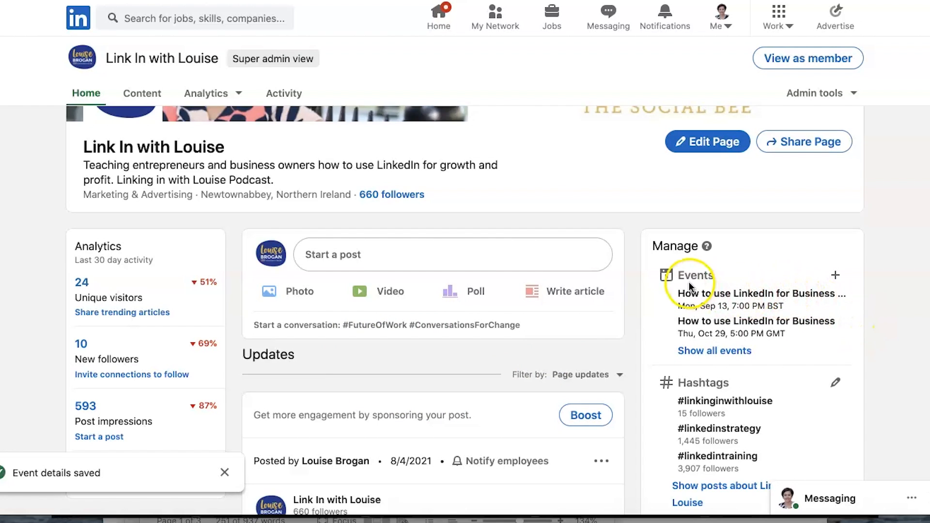
- Open the Link In with Louise page's events list
left_click(694, 275)
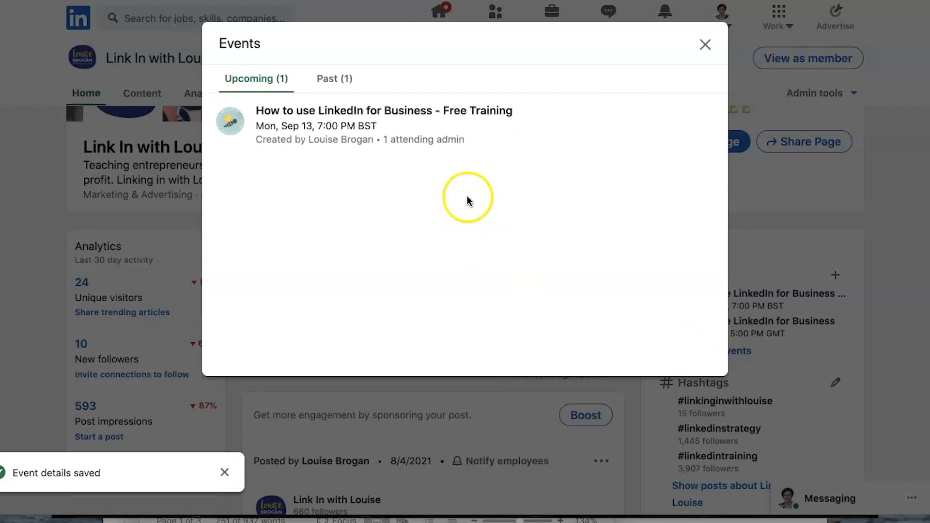
mouse_move(293, 111)
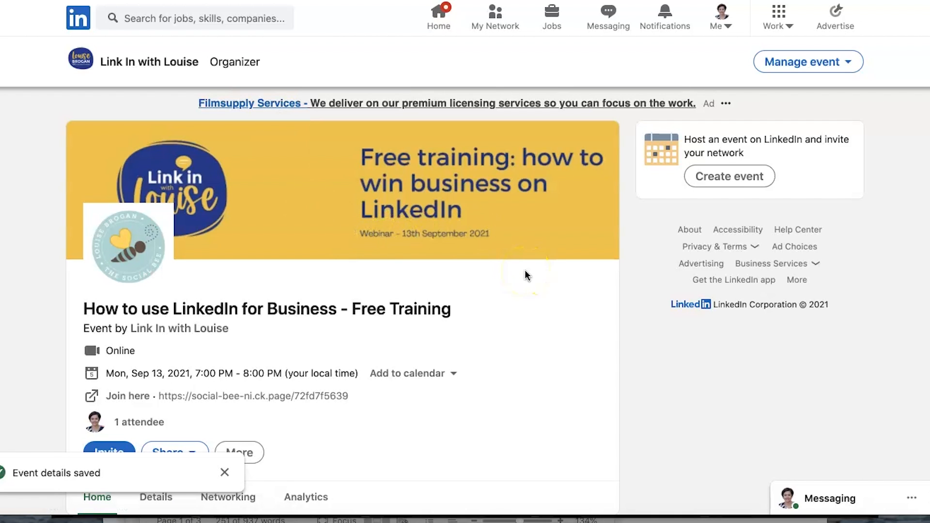
mouse_move(301, 122)
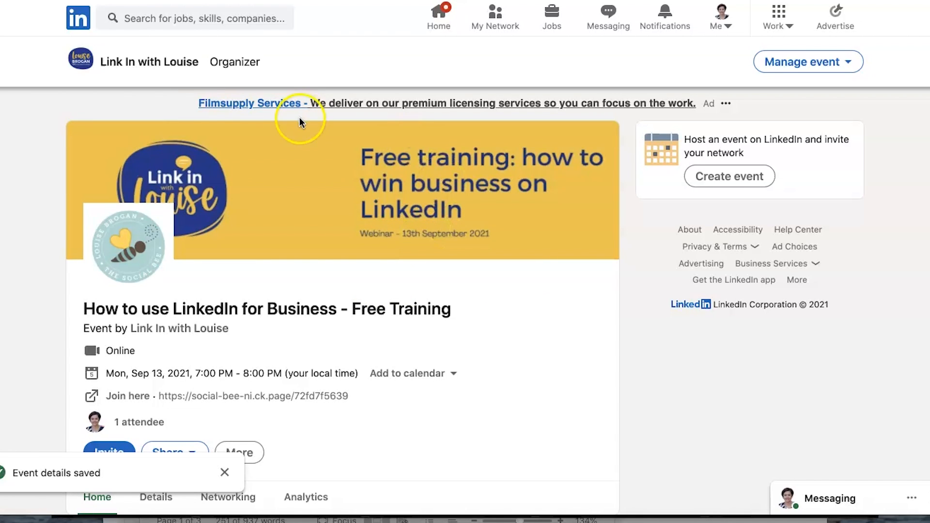
mouse_move(510, 192)
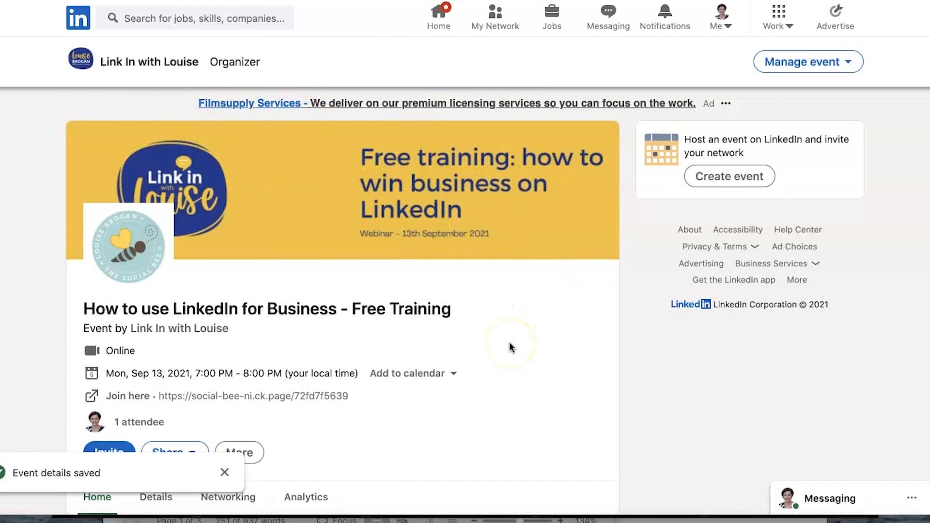
mouse_move(351, 215)
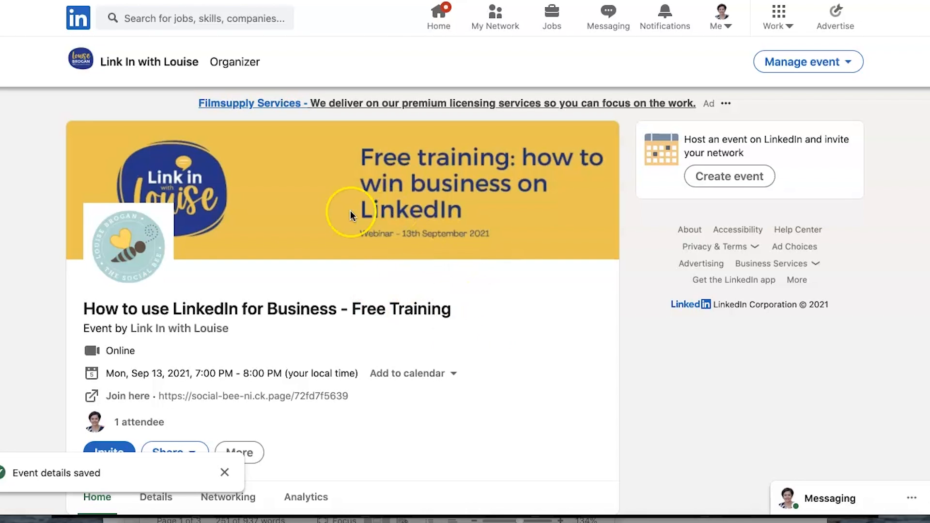
- Add the free training event to Google Calendar and scroll down its event page
scroll("down", 3)
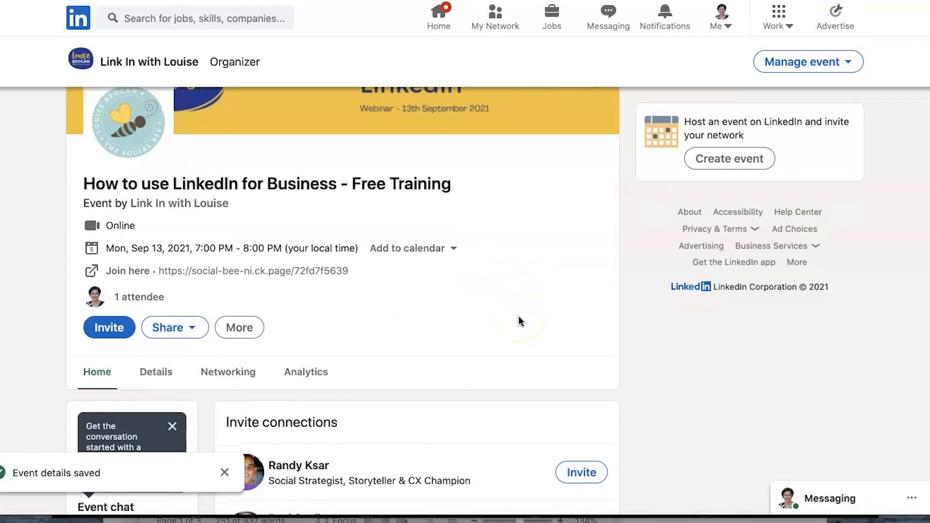
mouse_move(148, 191)
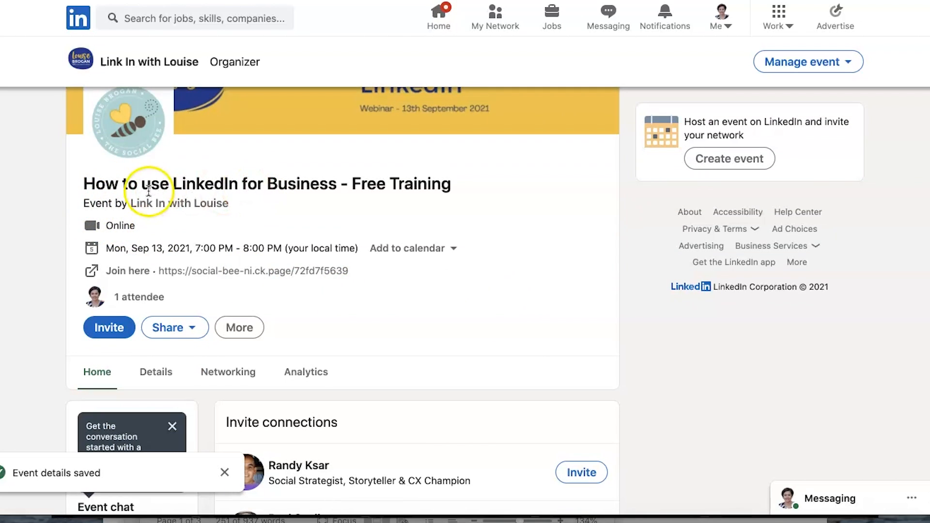
mouse_move(119, 252)
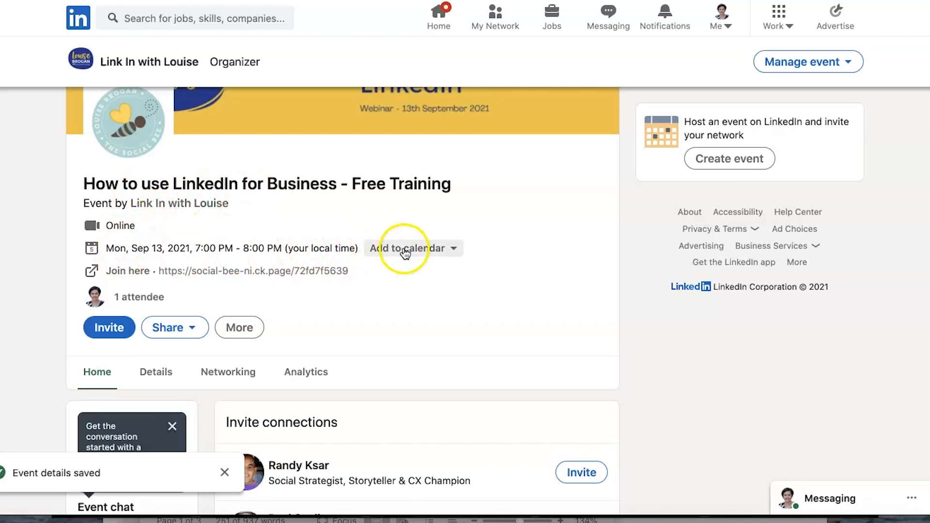
left_click(414, 248)
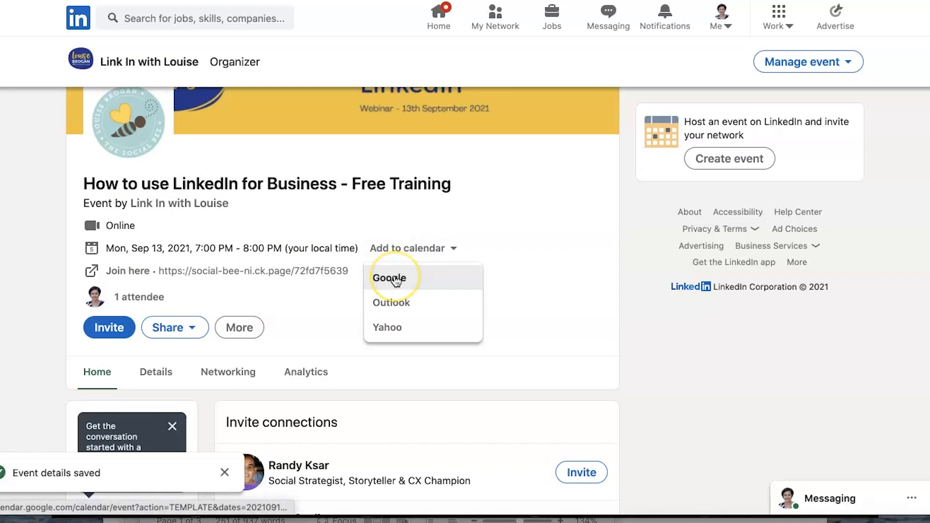
left_click(389, 278)
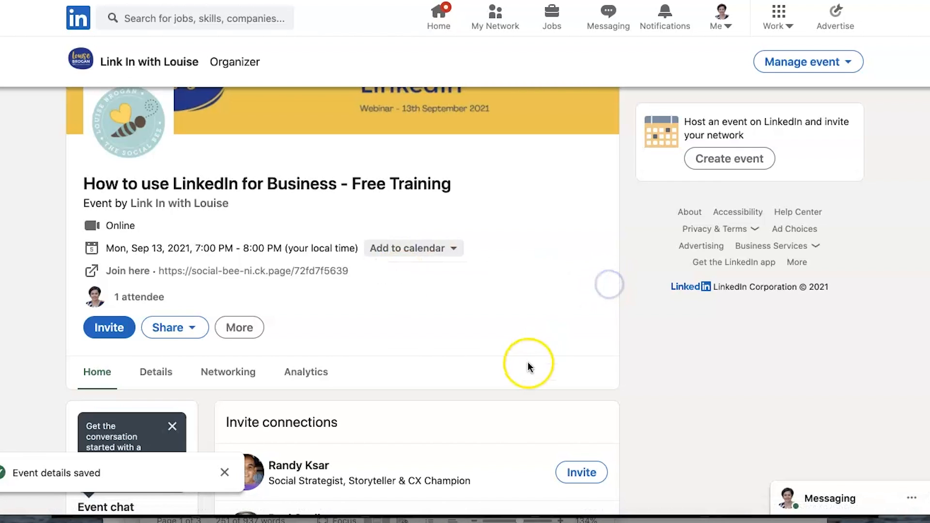
scroll("down", 3)
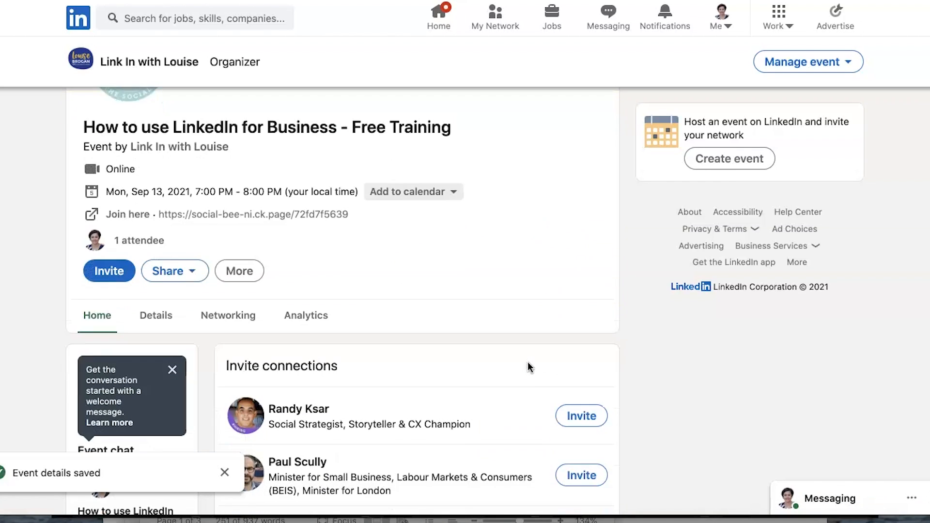
scroll("down", 3)
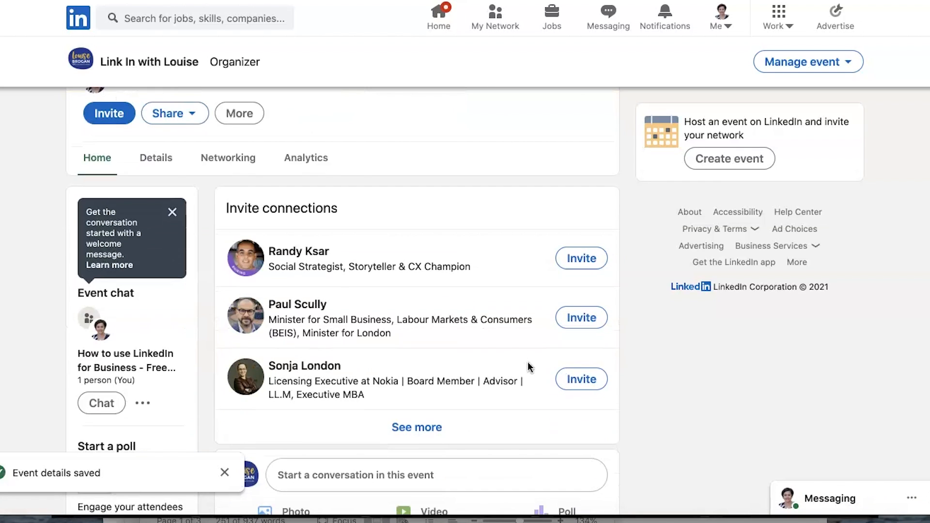
- Read the full event description and speakers, then view attendees under Networking and open Analytics
left_click(156, 158)
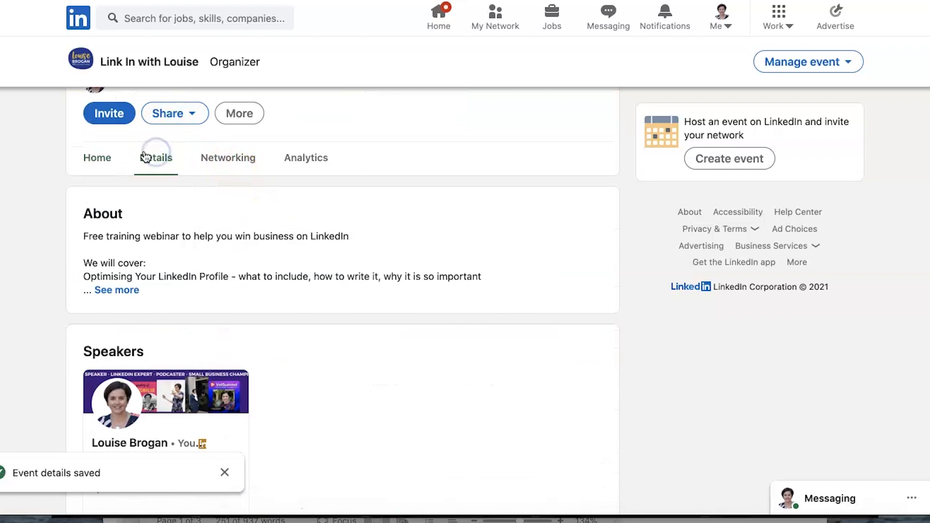
left_click(117, 290)
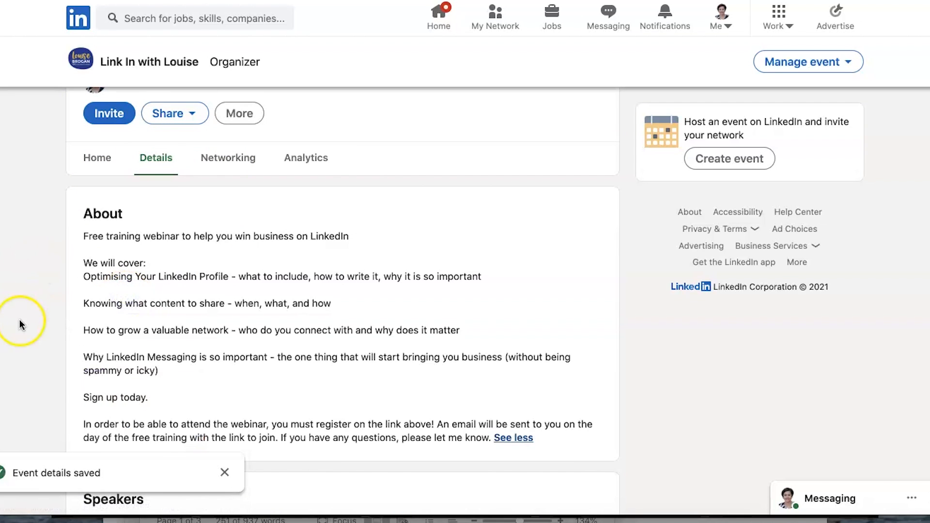
scroll("down", 3)
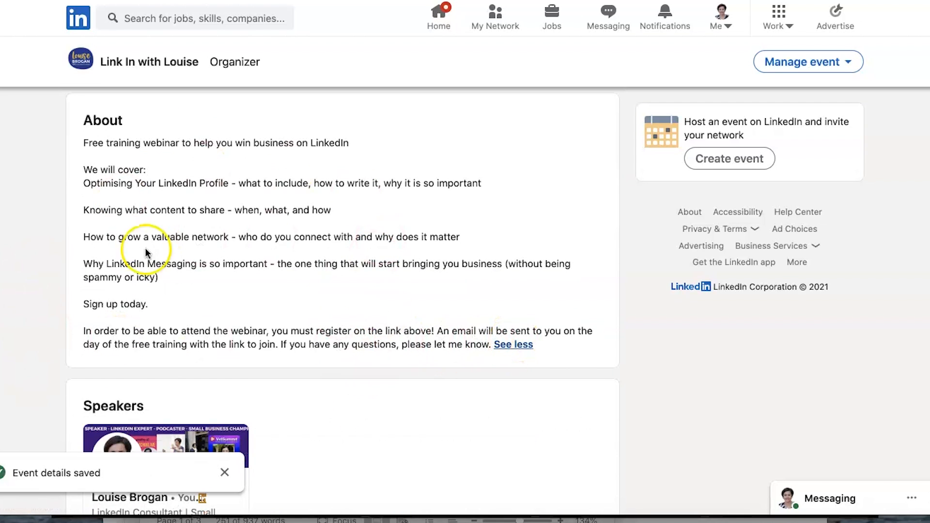
scroll("down", 3)
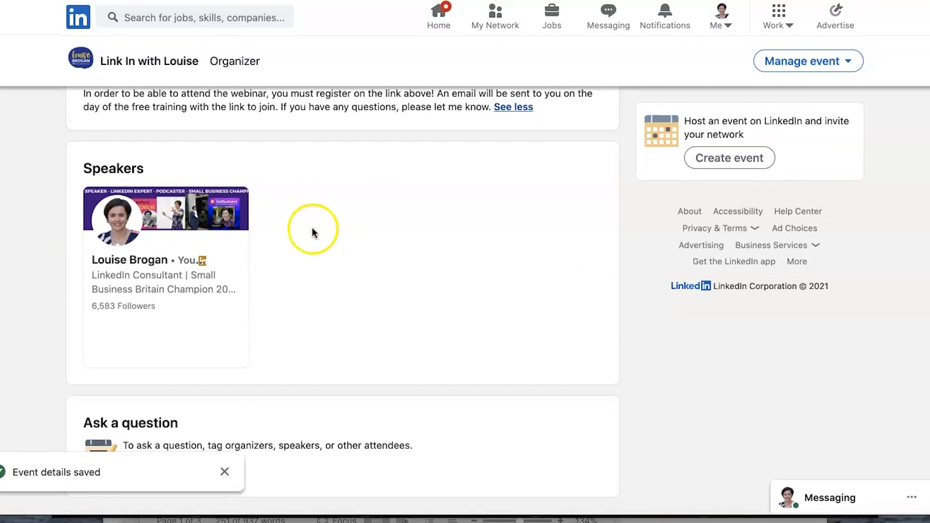
mouse_move(200, 459)
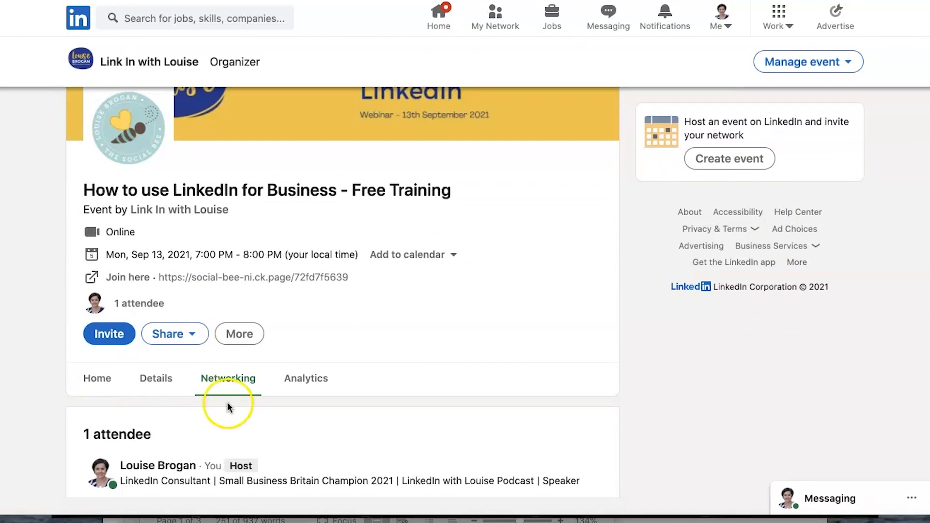
left_click(227, 379)
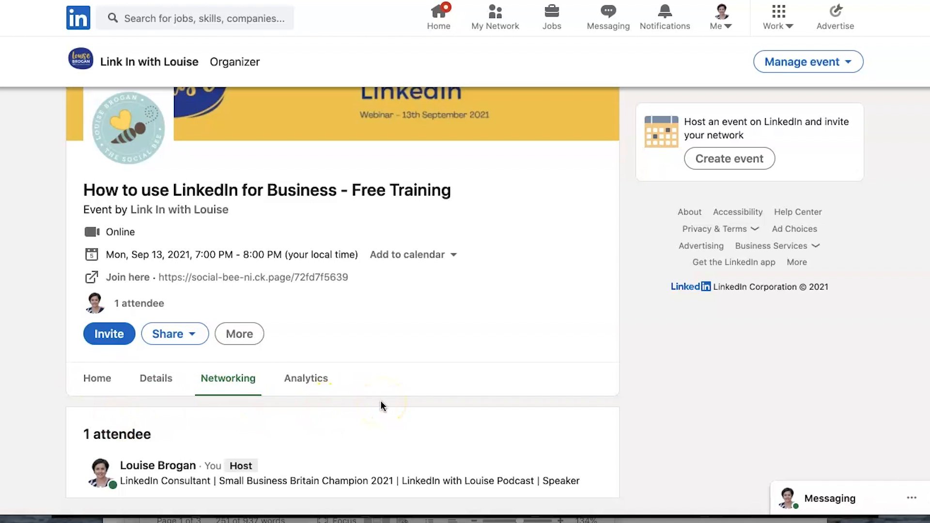
left_click(306, 378)
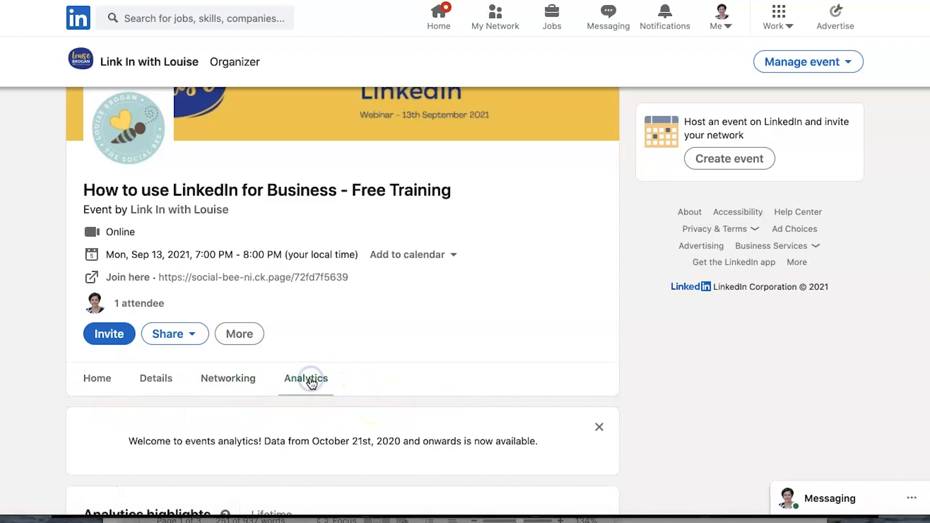
scroll("down", 3)
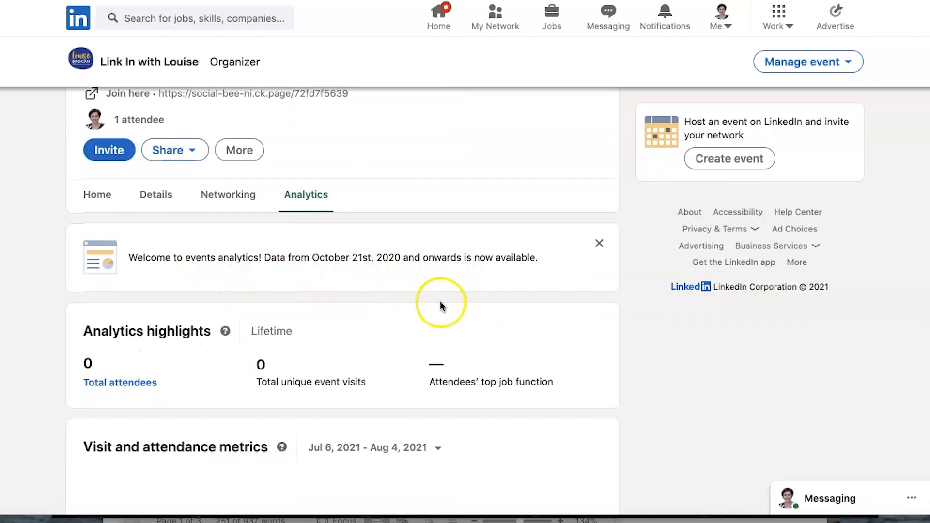
scroll("down", 3)
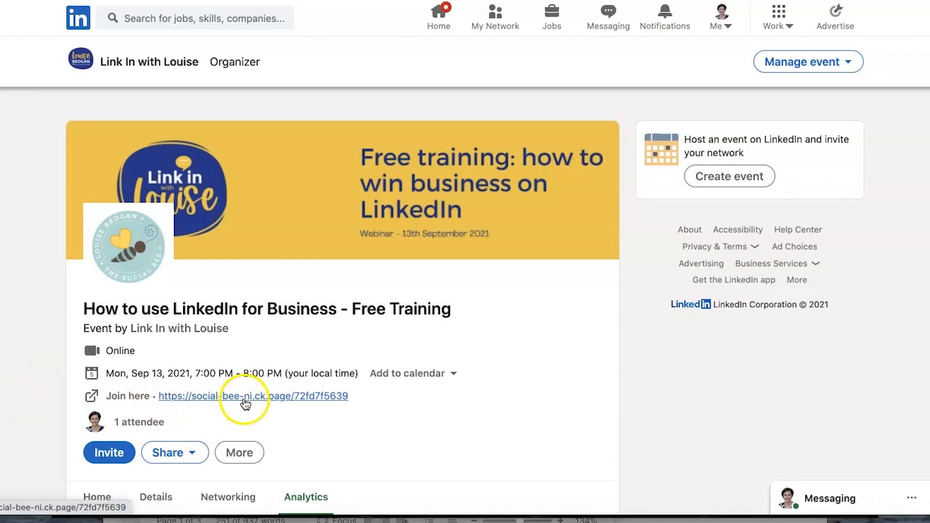
left_click(253, 396)
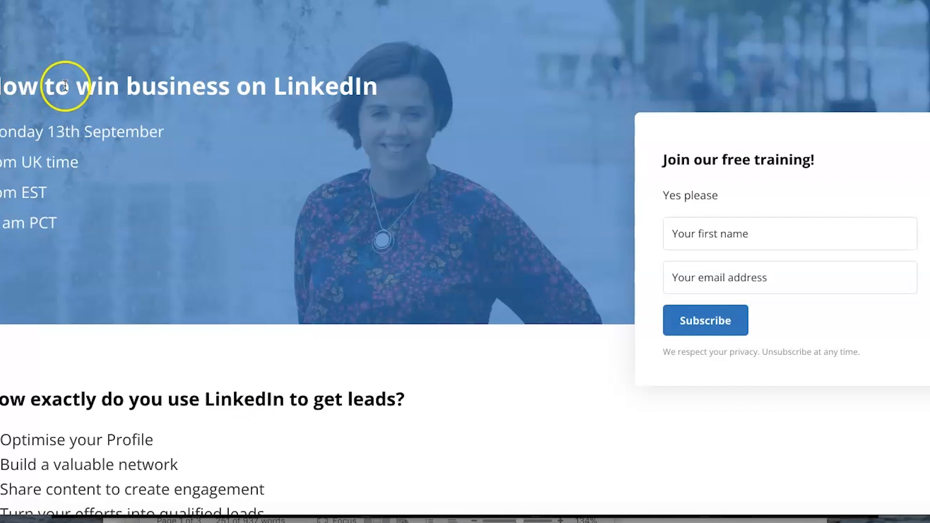
mouse_move(729, 218)
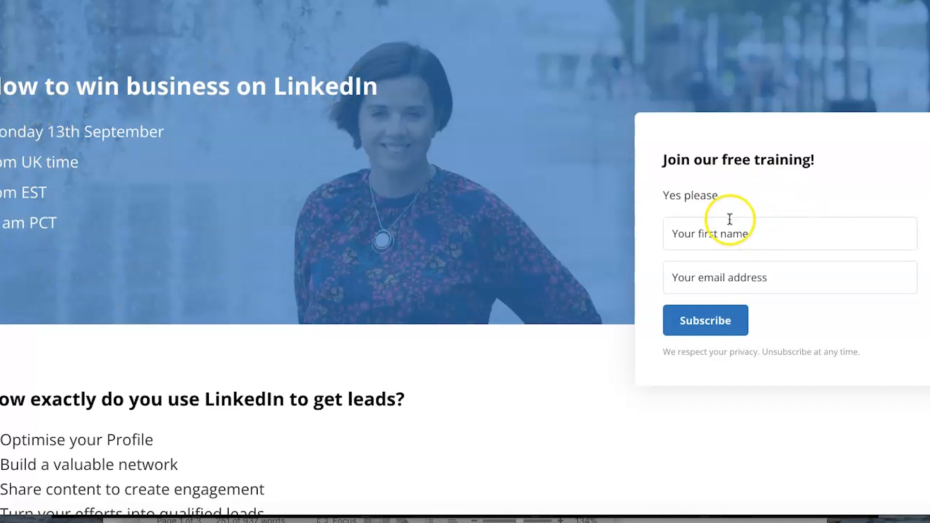
mouse_move(580, 424)
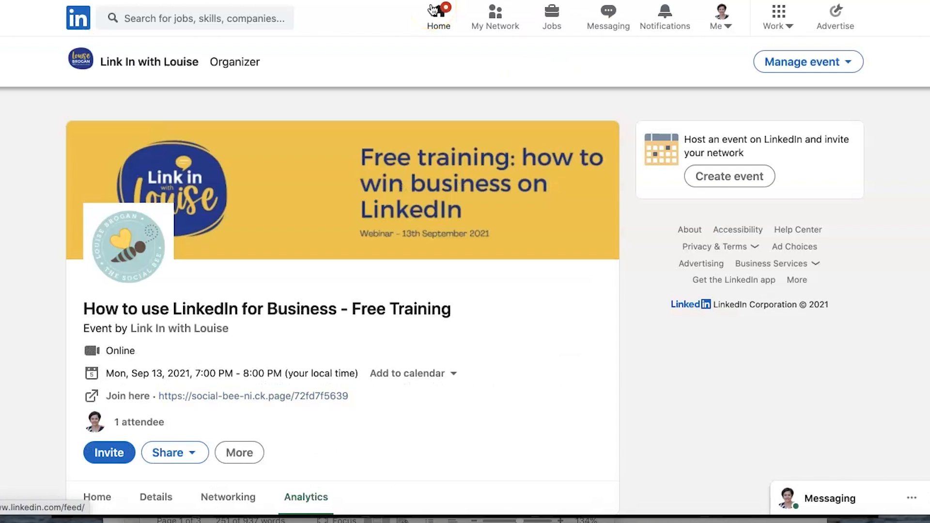
- From the home feed, run a site-wide LinkedIn search for 'business growth'
left_click(439, 17)
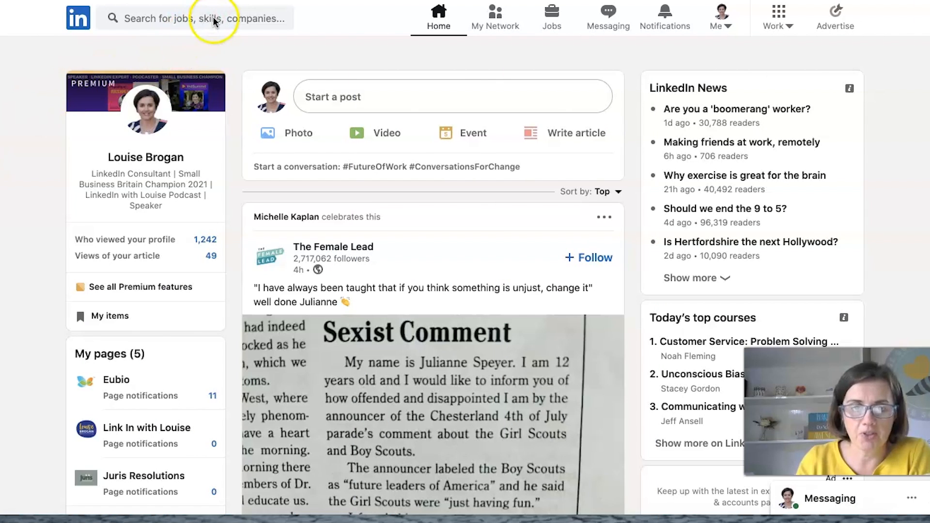
left_click(213, 18)
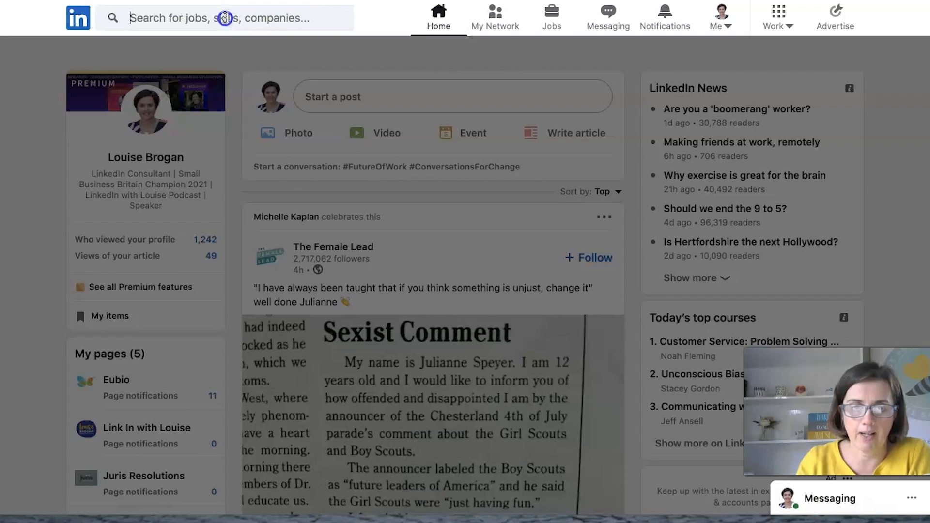
left_click(225, 18)
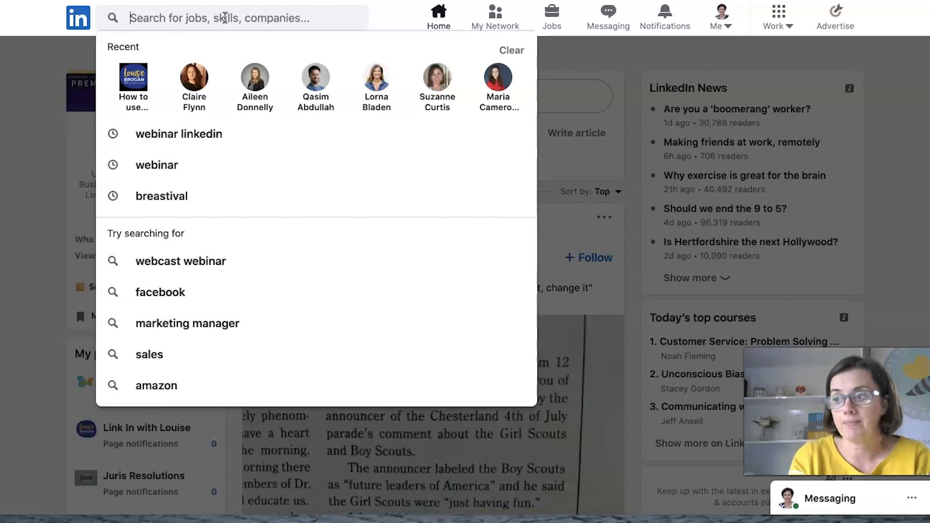
type("busiens")
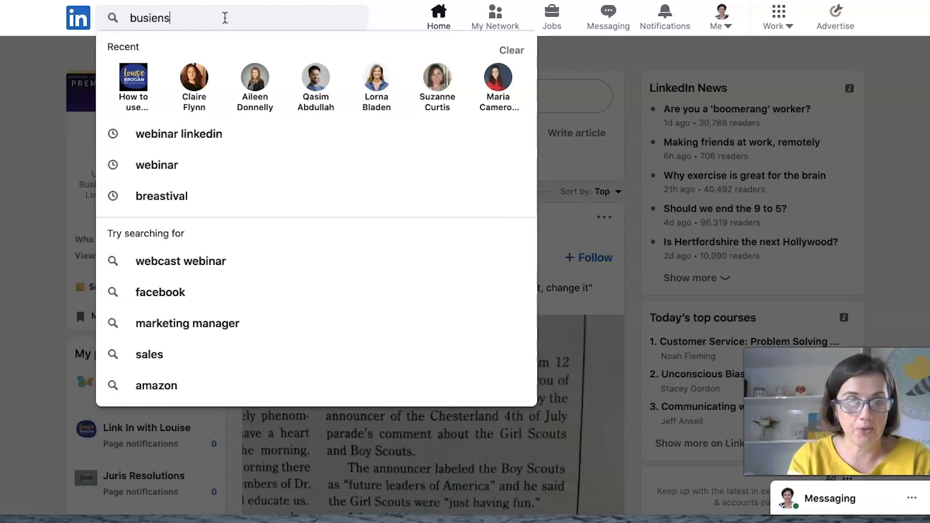
type("business")
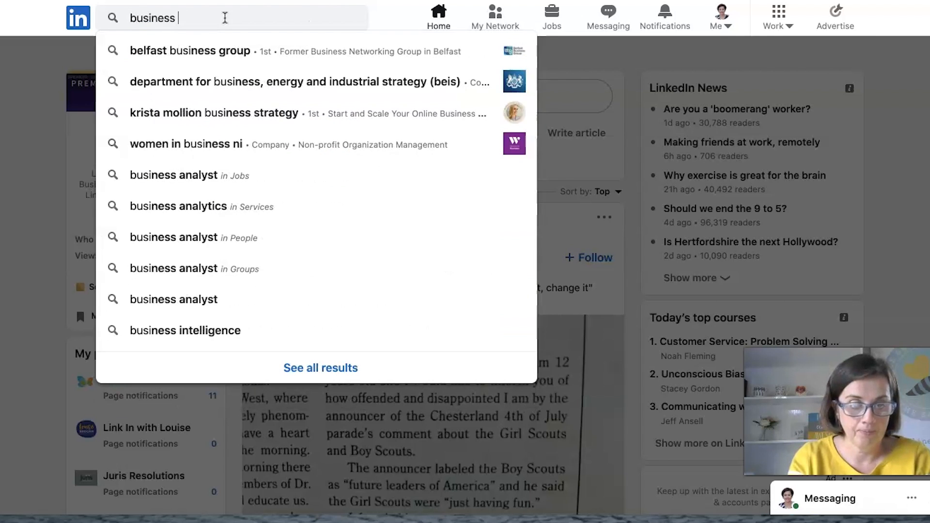
key("Backspace")
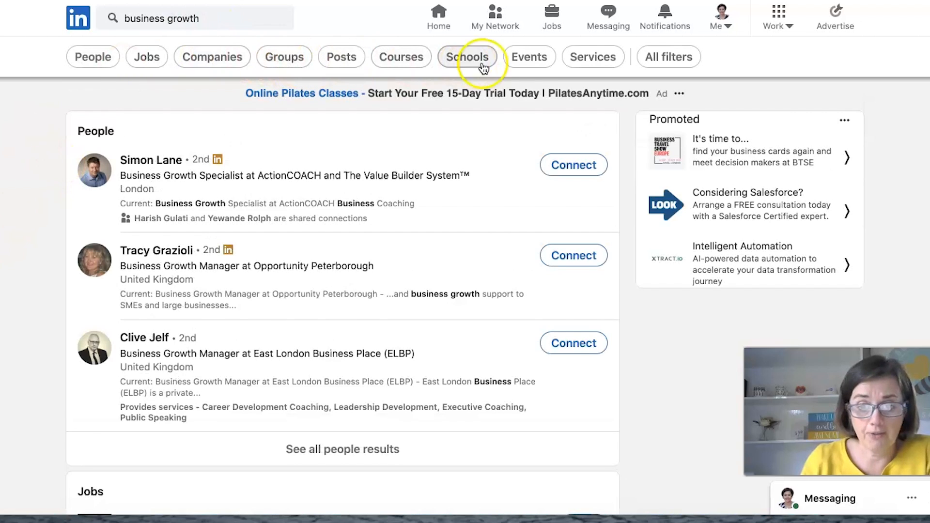
- Filter the 'business growth' results to Events, browse them, then go to My Network
left_click(529, 56)
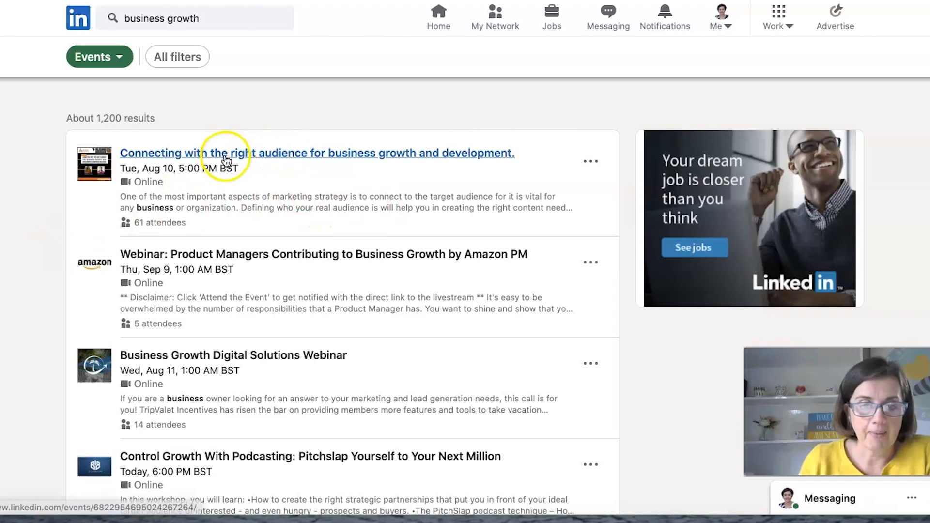
mouse_move(478, 172)
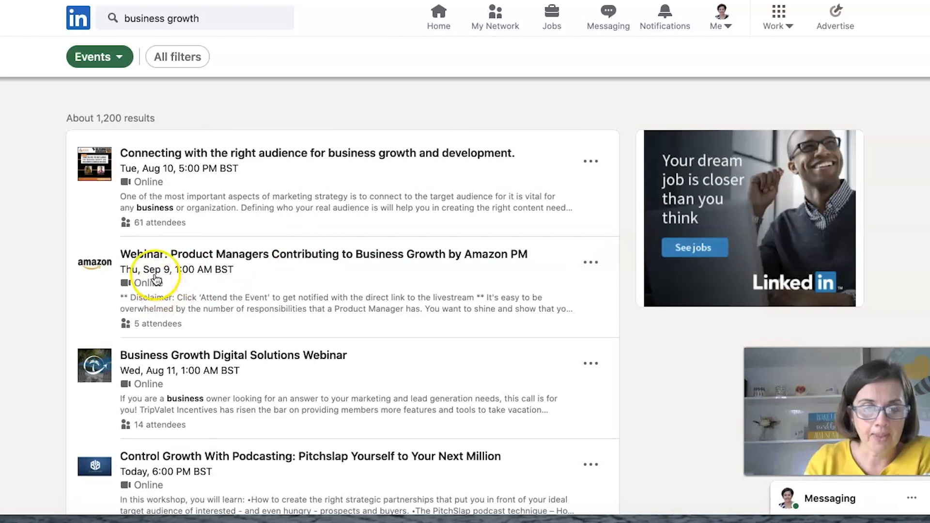
mouse_move(354, 286)
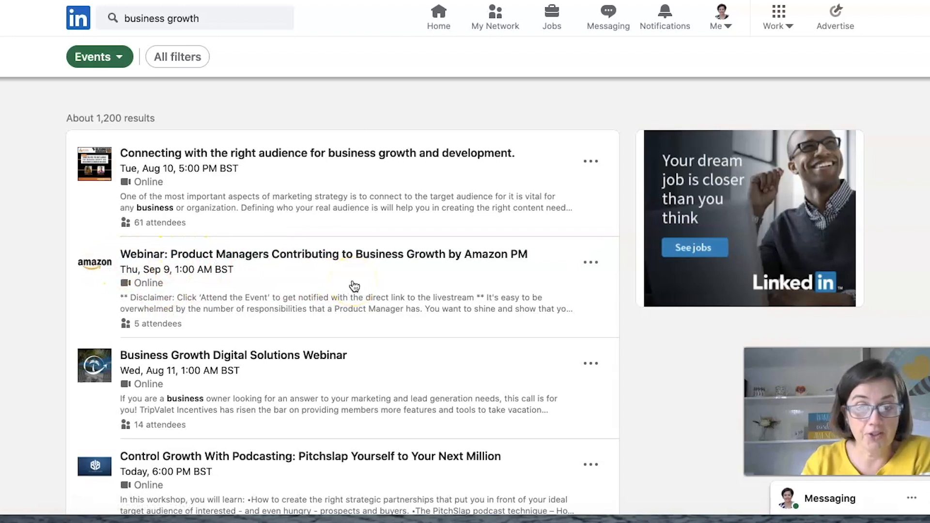
scroll("down", 3)
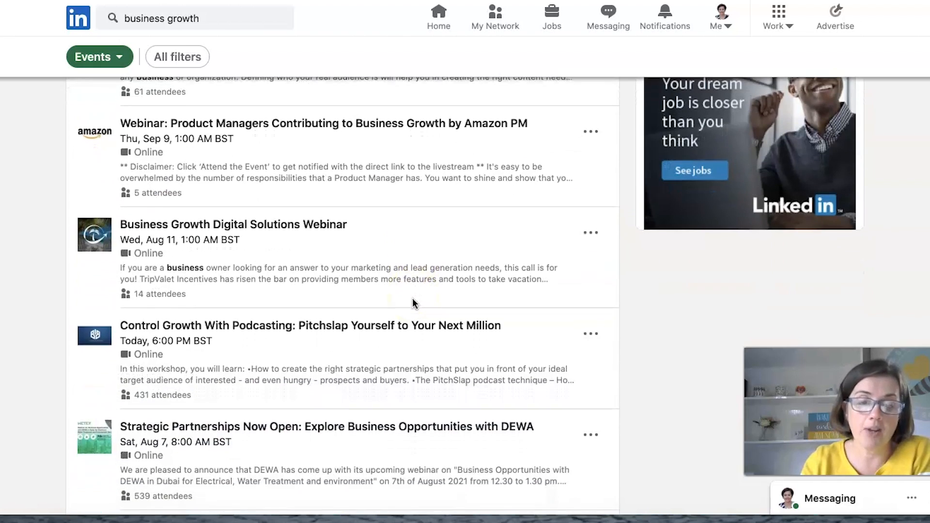
scroll("down", 3)
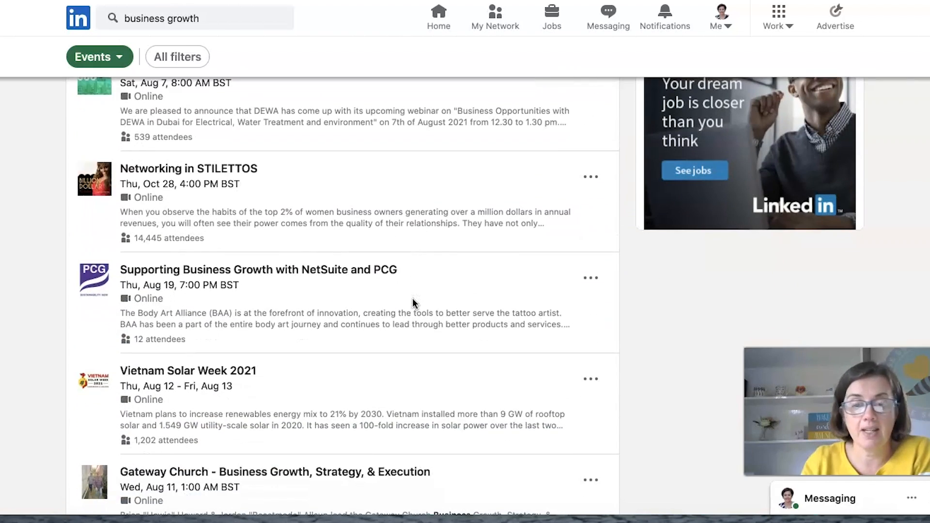
scroll("down", 3)
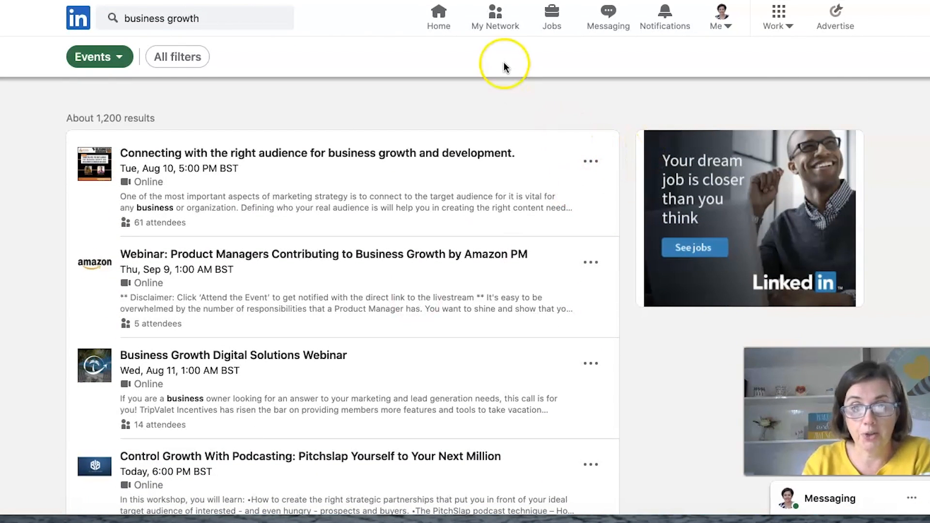
left_click(495, 15)
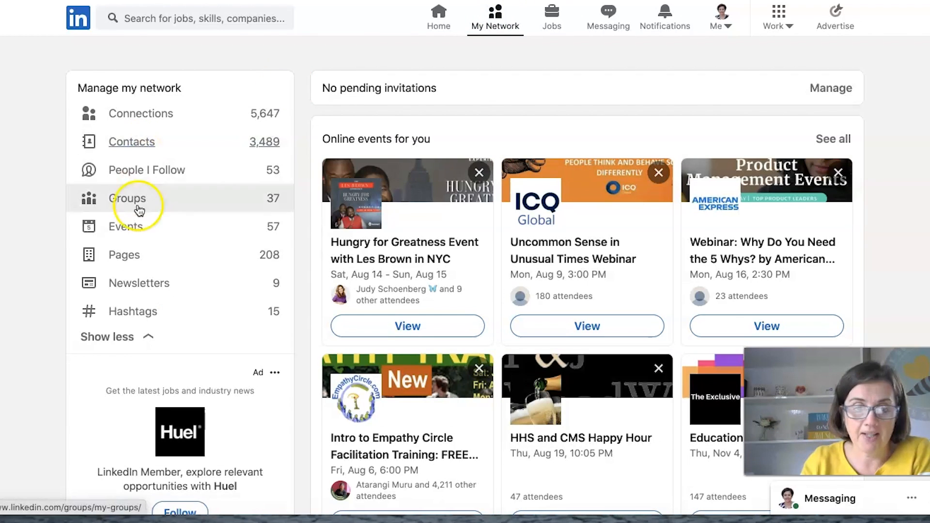
left_click(129, 227)
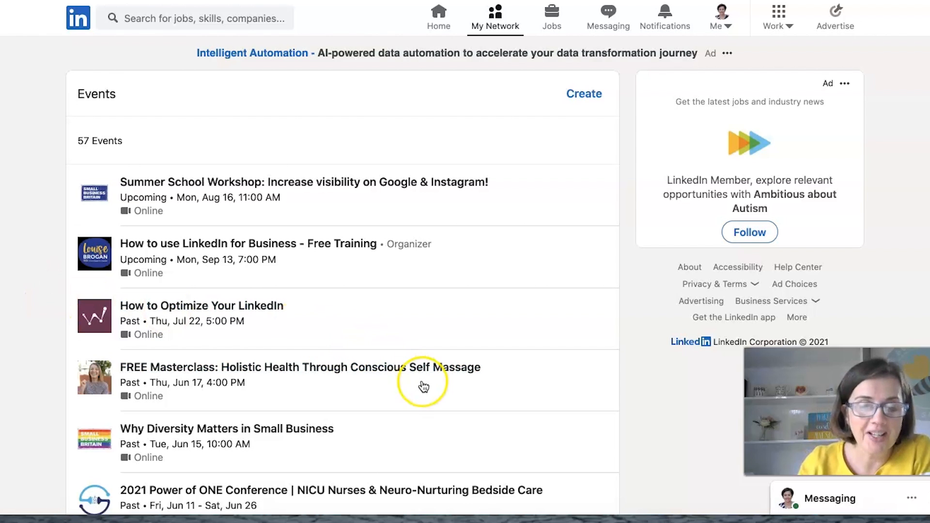
scroll("down", 3)
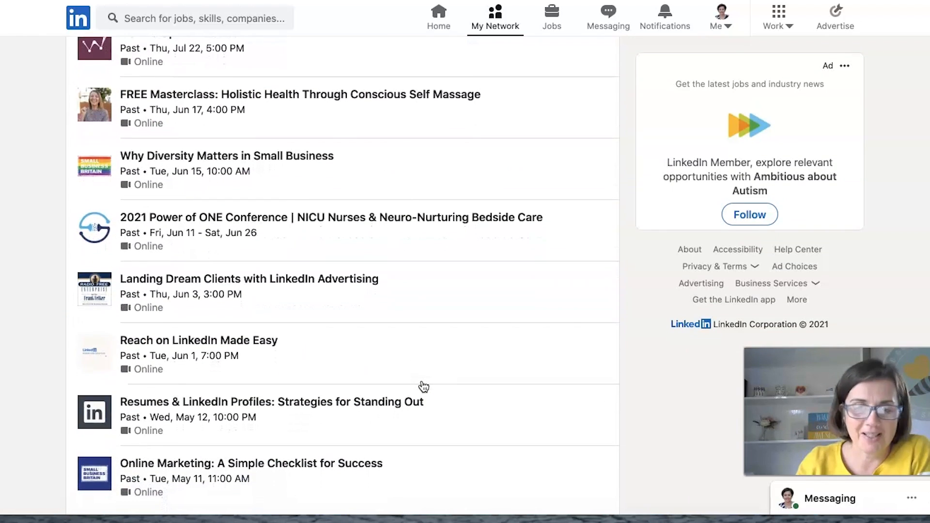
scroll("down", 3)
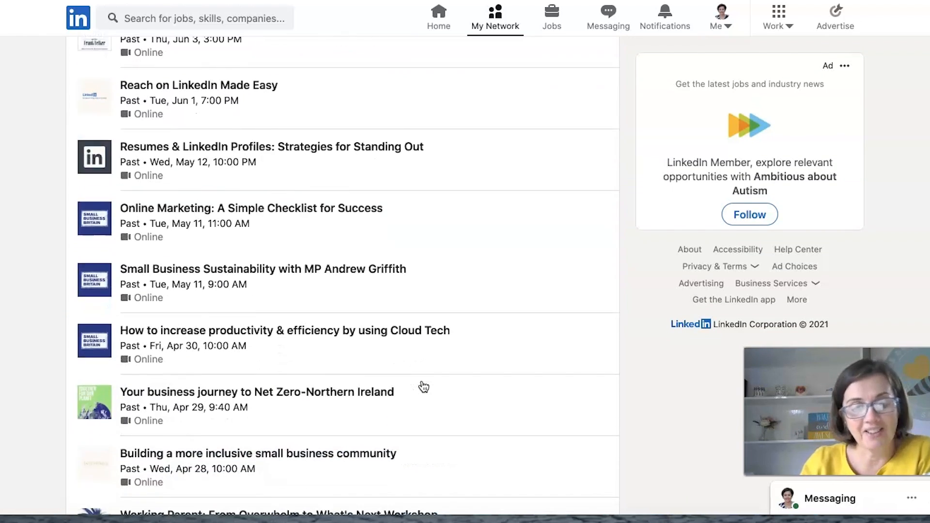
scroll("down", 3)
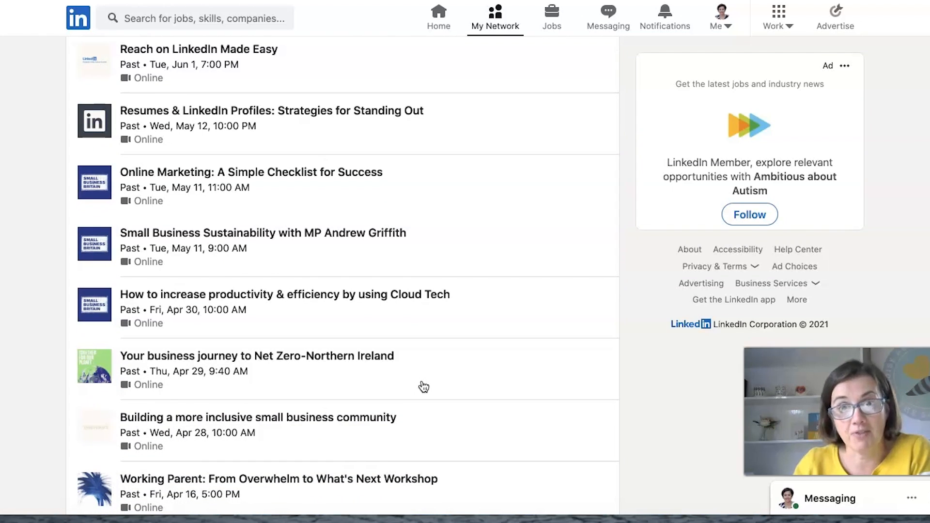
scroll("down", 3)
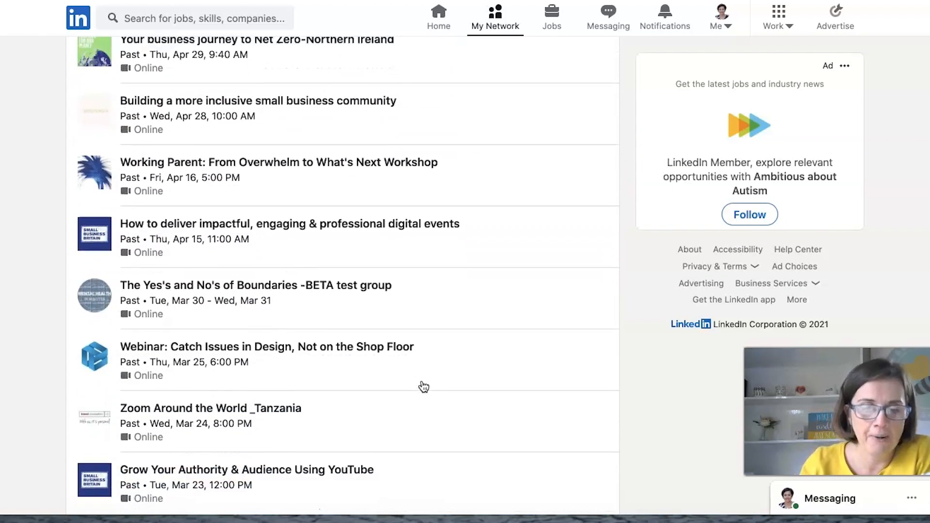
scroll("down", 3)
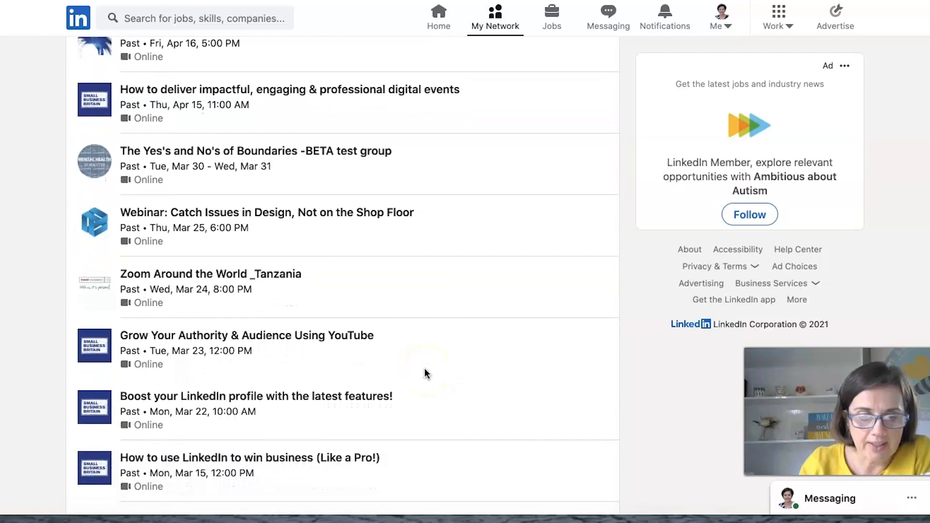
scroll("down", 3)
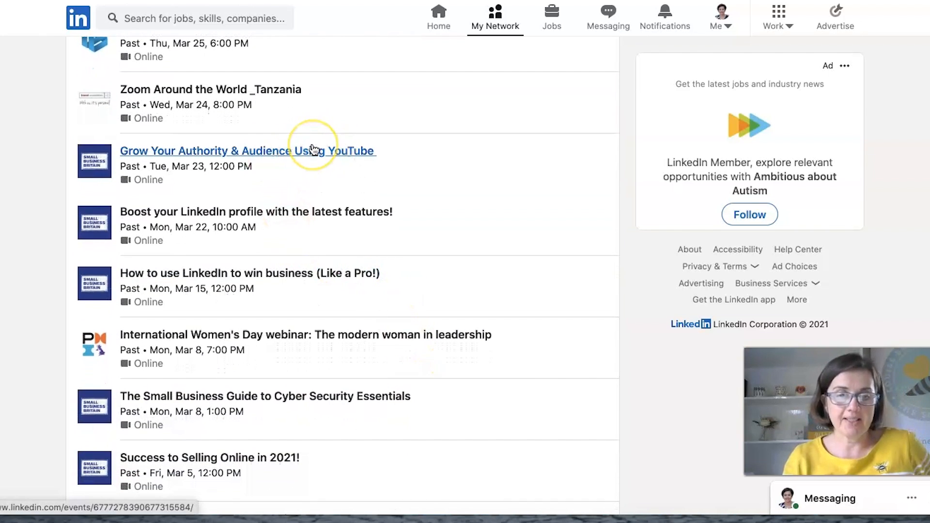
- Open the past Grow Your Authority & Audience Using YouTube event and read its description
left_click(247, 151)
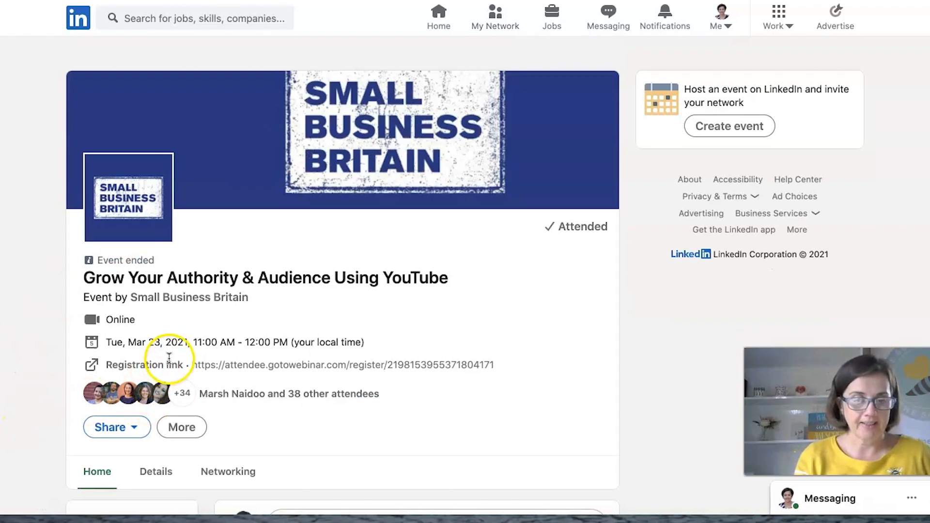
scroll("down", 3)
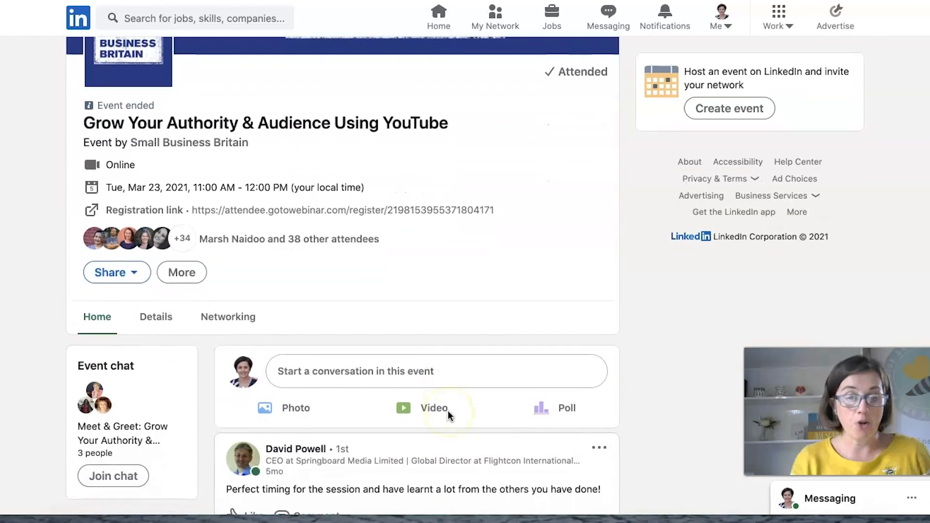
scroll("down", 3)
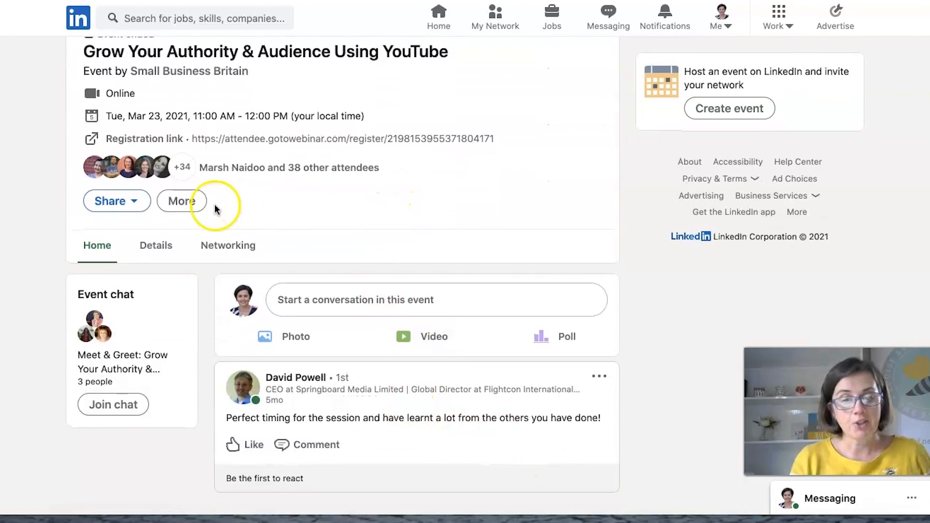
left_click(156, 245)
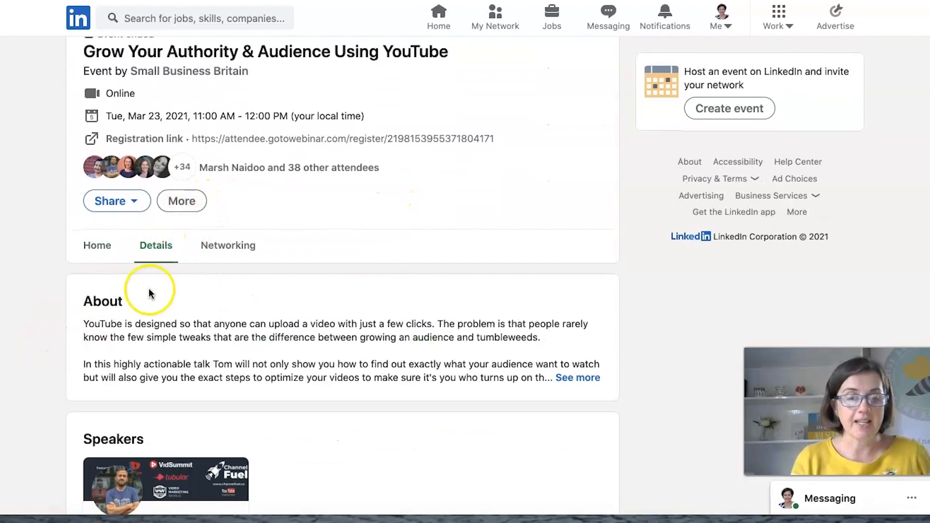
- View the event's connections and scroll through its 39 attendees
left_click(228, 245)
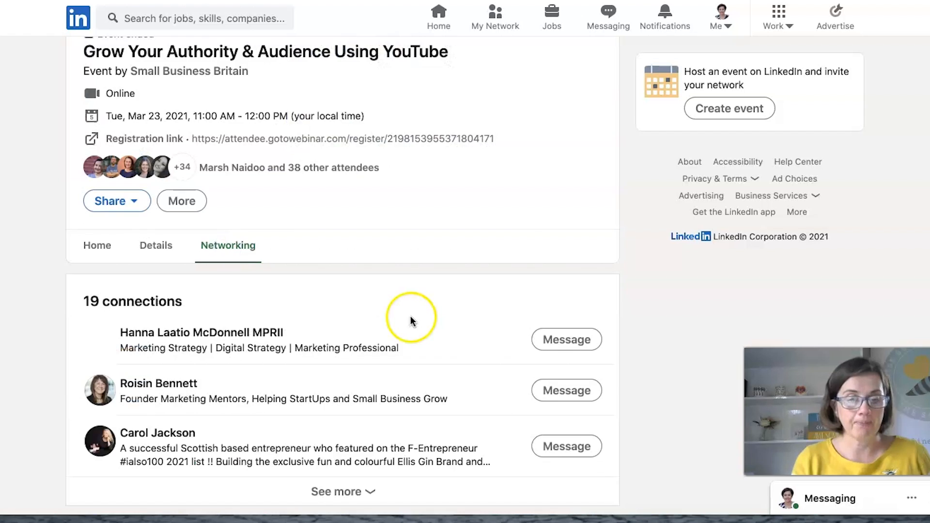
scroll("down", 3)
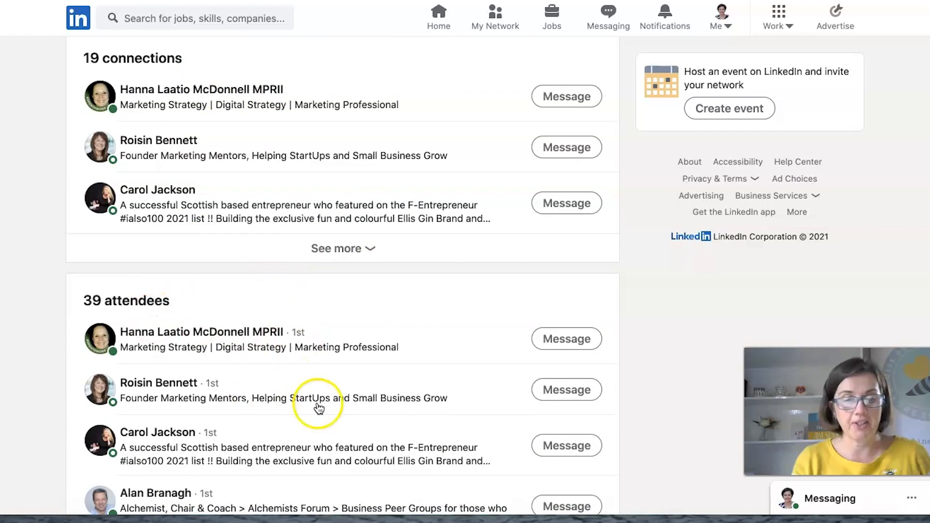
scroll("down", 3)
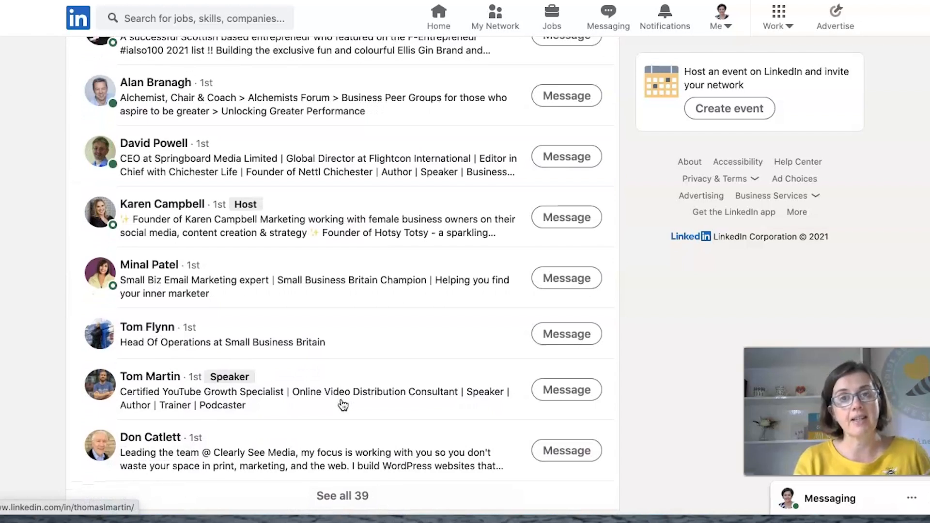
scroll("down", 3)
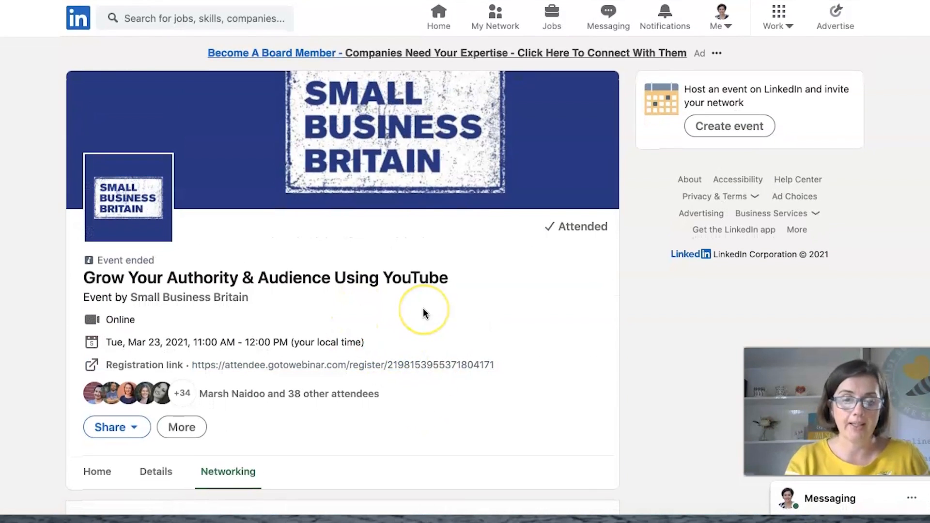
scroll("down", 3)
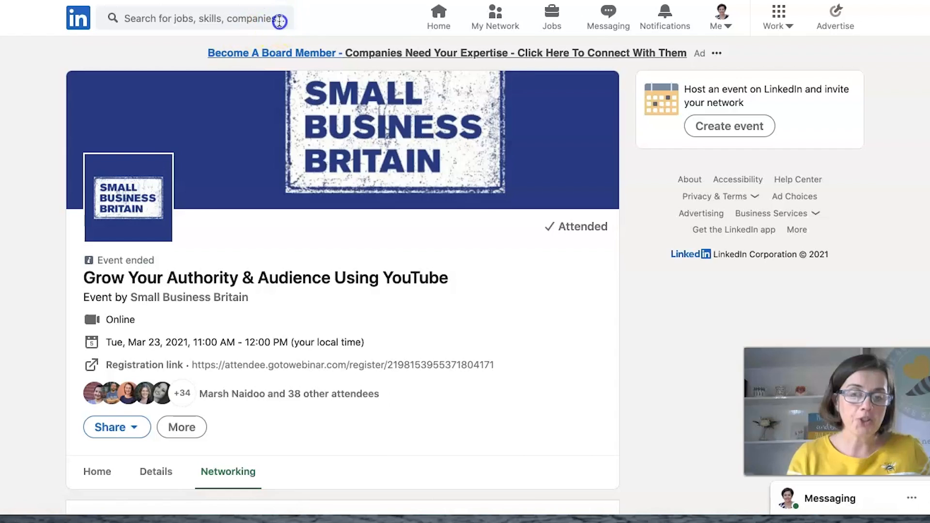
left_click(201, 18)
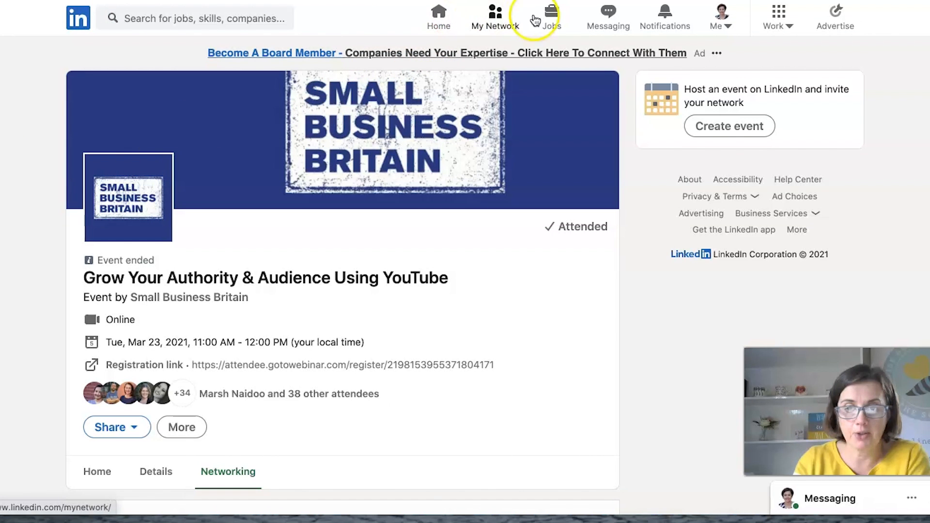
- Go to the Link In with Louise page, show all events and open the Free Training event
left_click(717, 18)
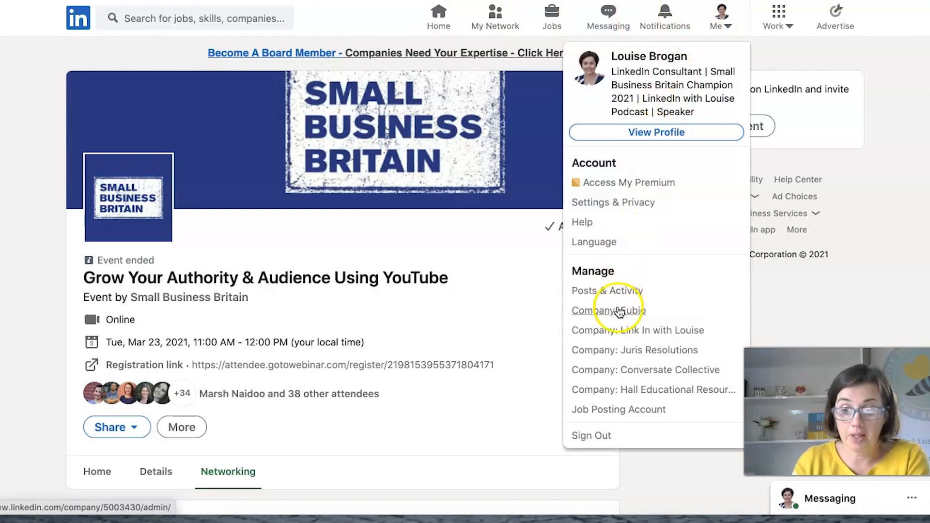
left_click(637, 330)
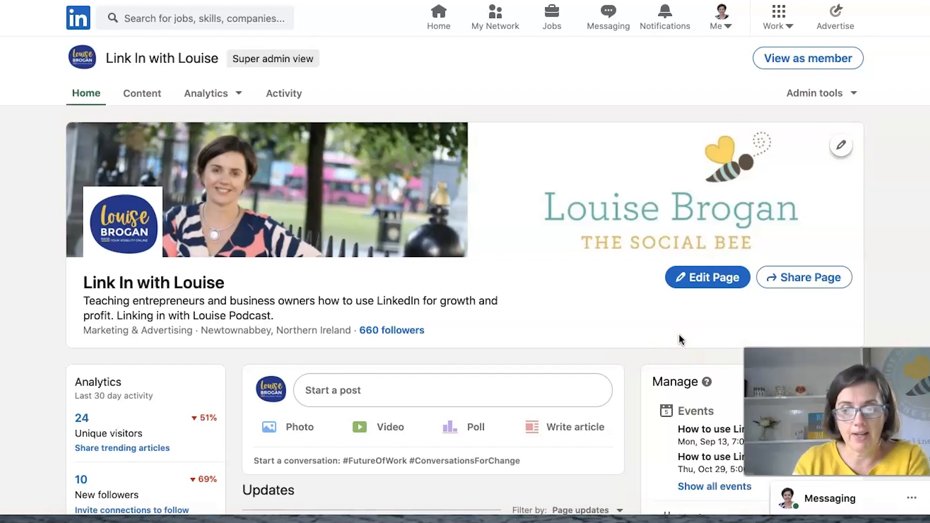
scroll("down", 3)
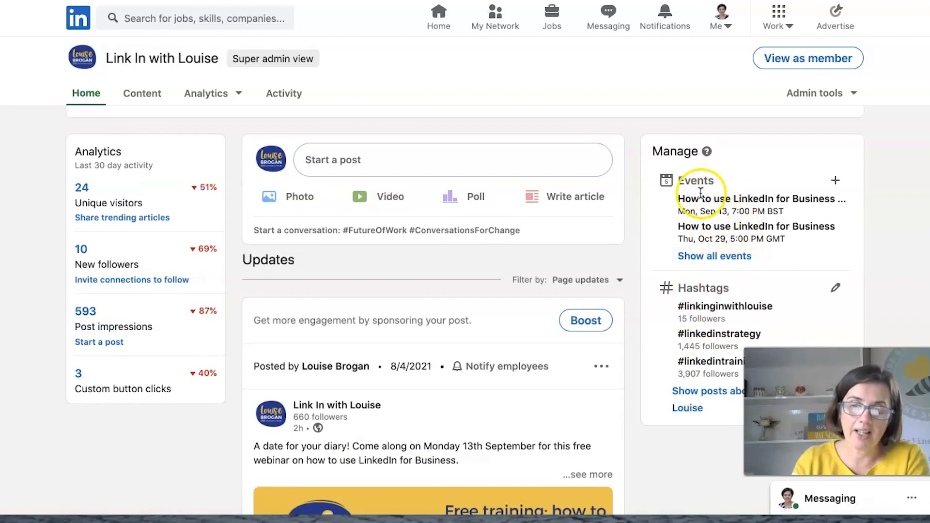
left_click(714, 256)
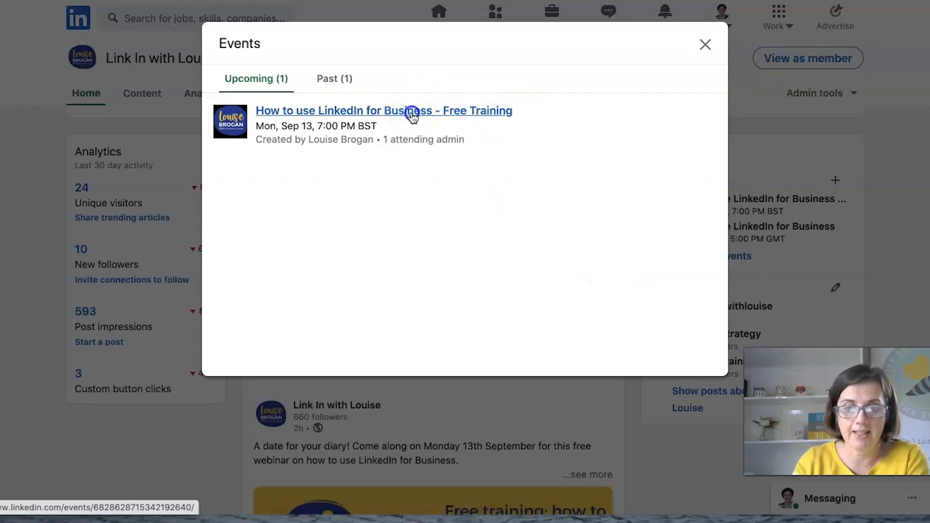
left_click(384, 111)
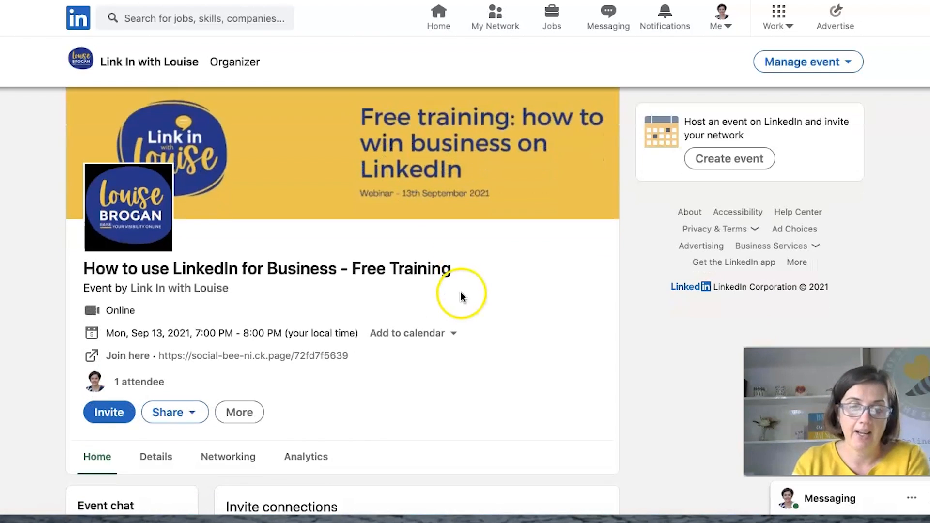
- Open and close the event's Invite dialog without inviting anyone, then return to the home feed
left_click(109, 413)
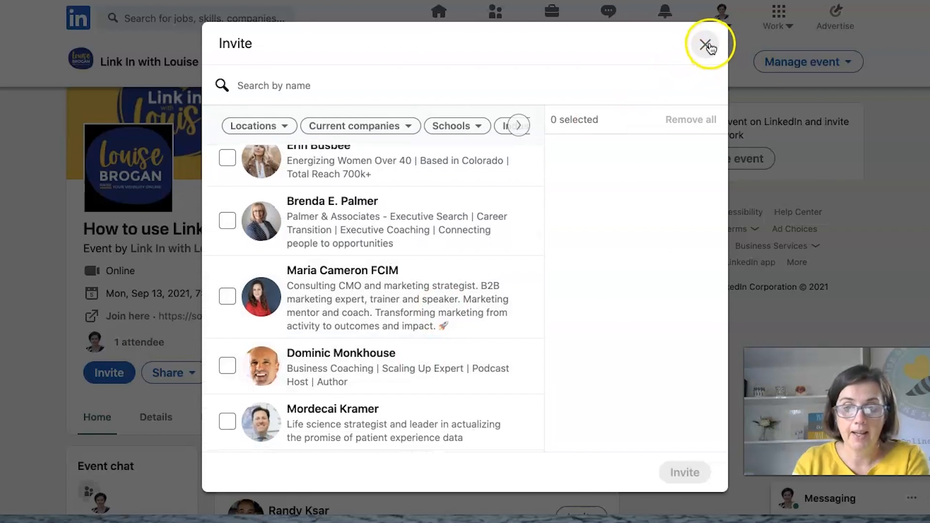
left_click(706, 44)
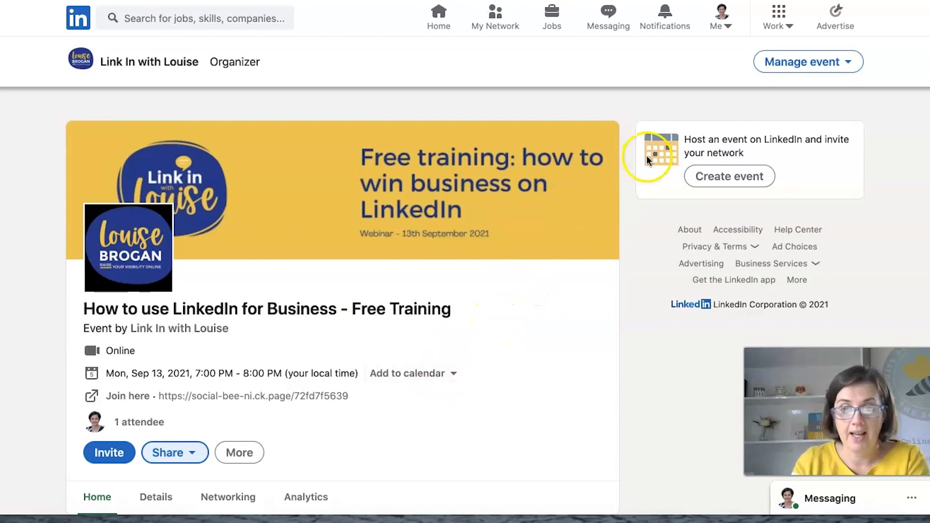
left_click(439, 16)
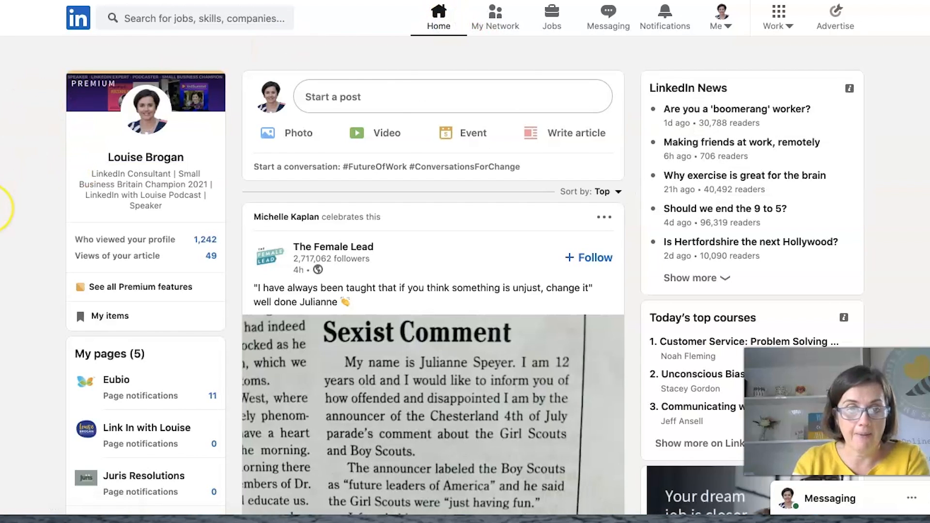